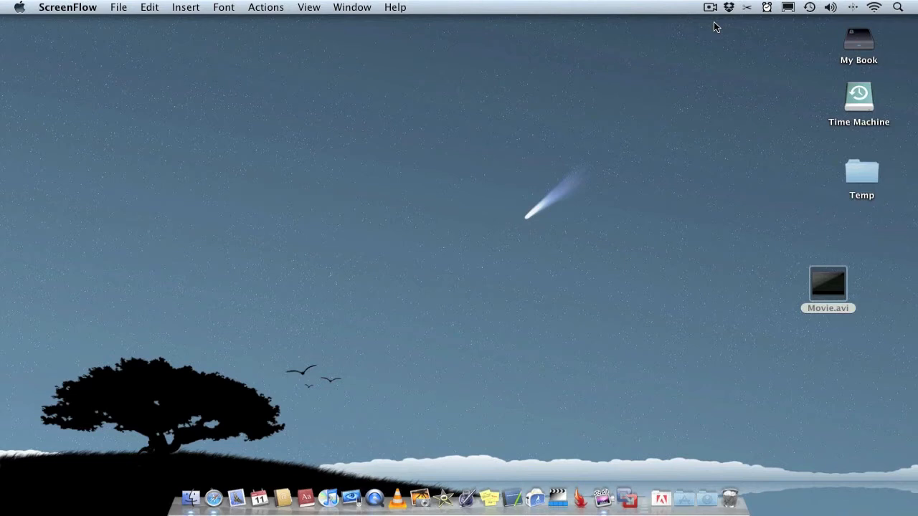
mouse_move(704, 54)
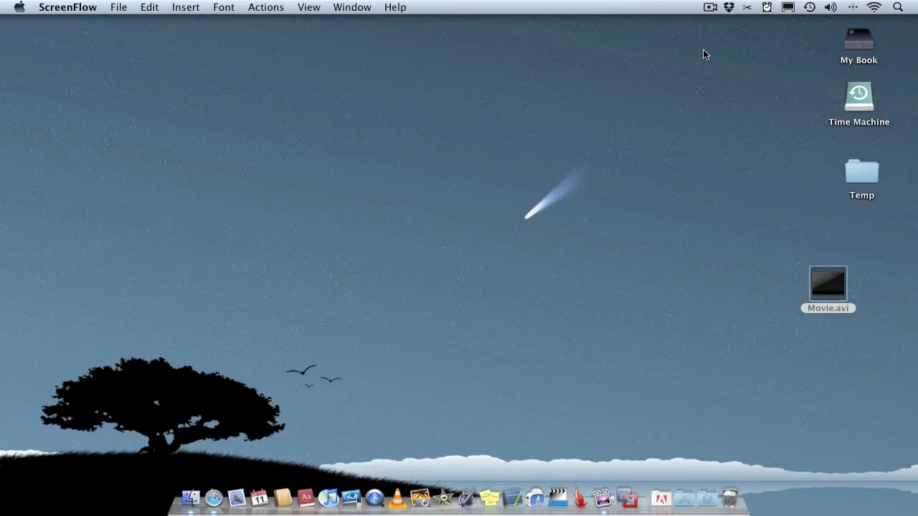
mouse_move(562, 278)
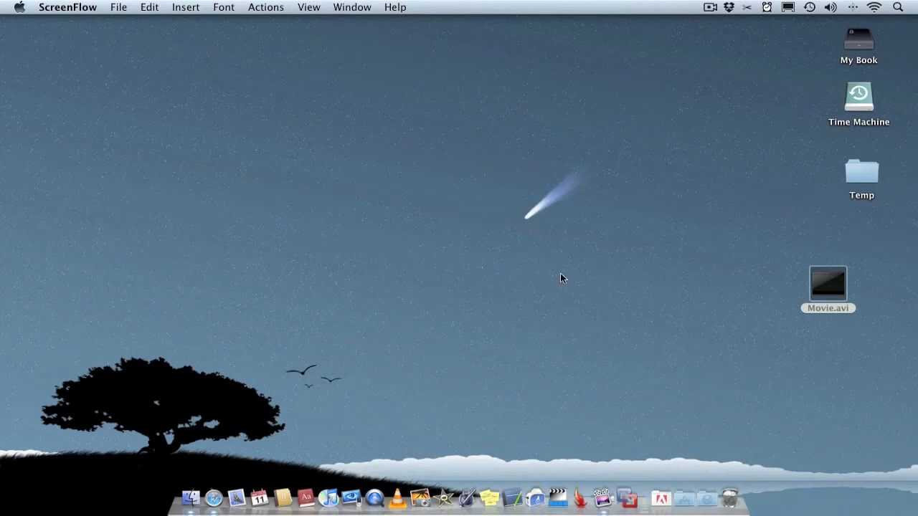
mouse_move(558, 331)
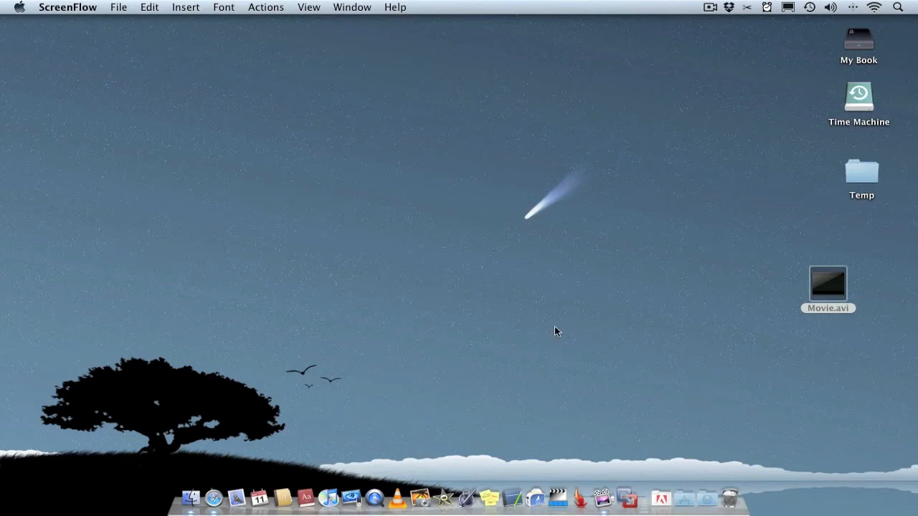
mouse_move(554, 495)
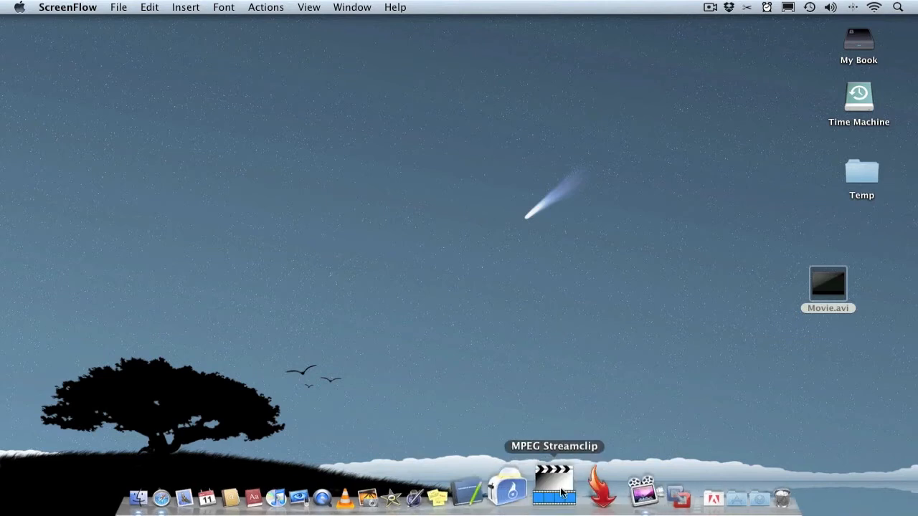
Launch MPEG Streamclip from the Dock with Movie.avi loaded at its full 1:33:35 length.
left_click(554, 495)
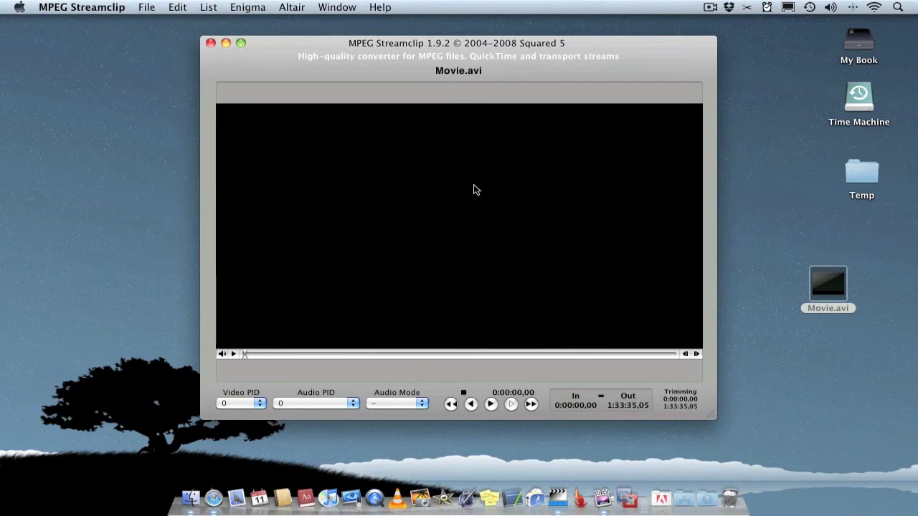
mouse_move(240, 359)
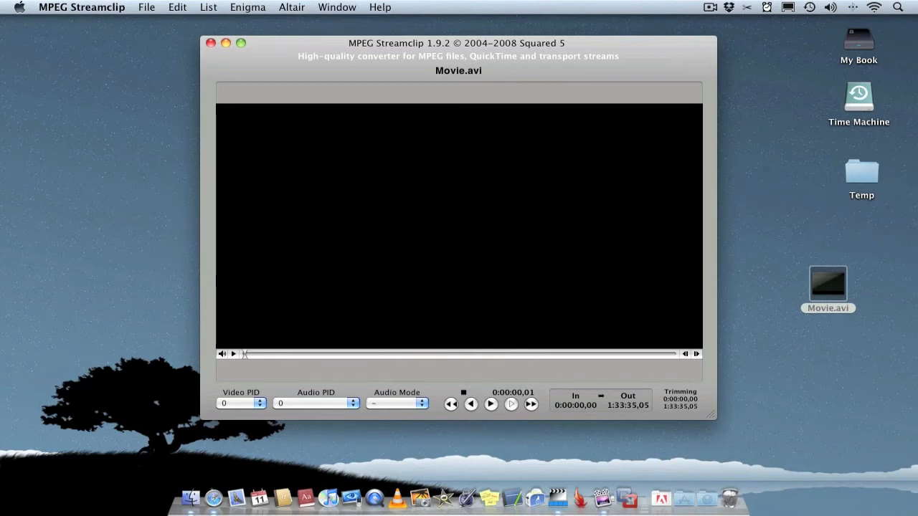
mouse_move(226, 43)
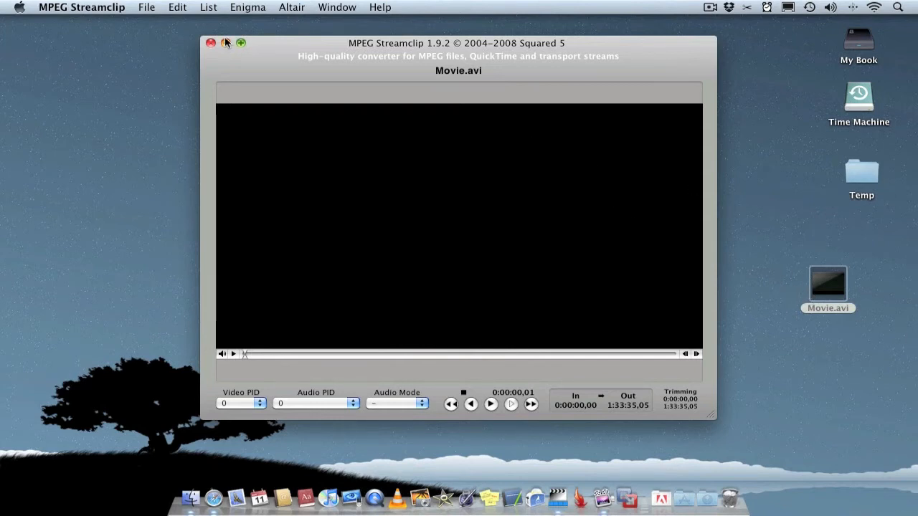
Show MPEG Streamclip's File menu with its stream info and export options for Movie.avi.
left_click(146, 6)
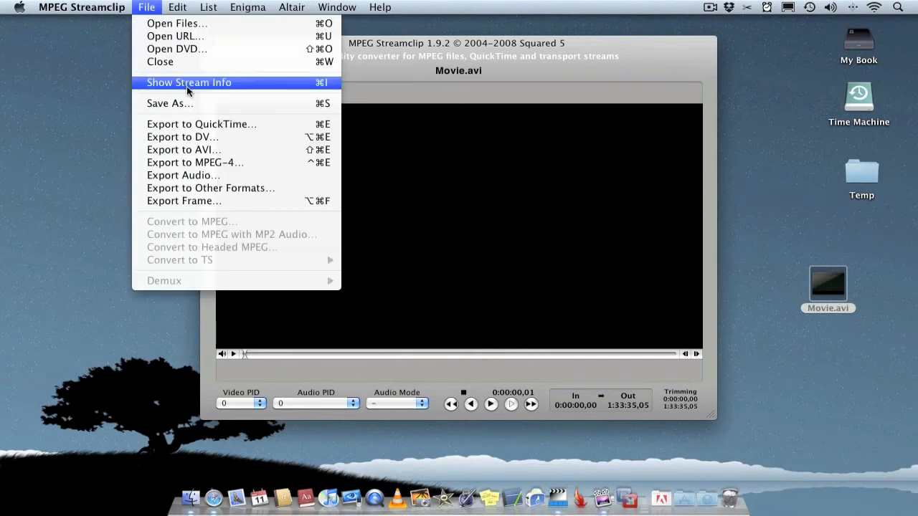
mouse_move(201, 124)
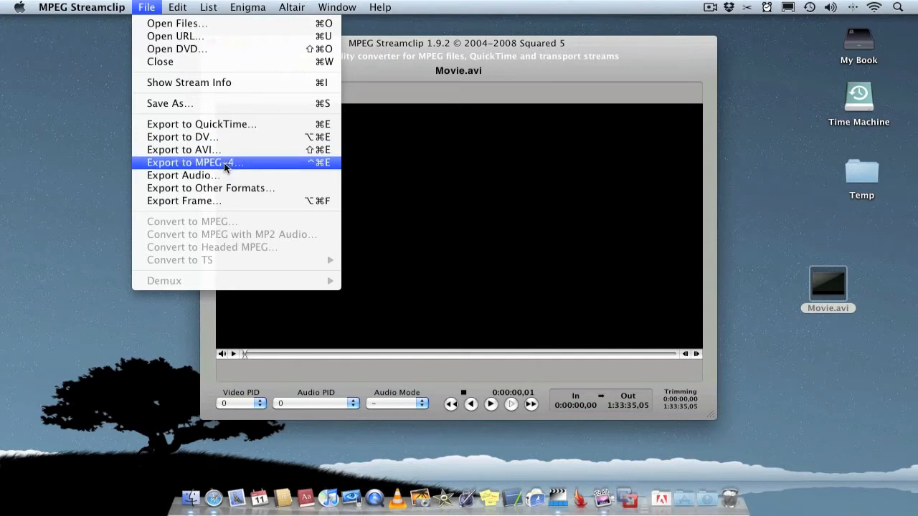
mouse_move(211, 188)
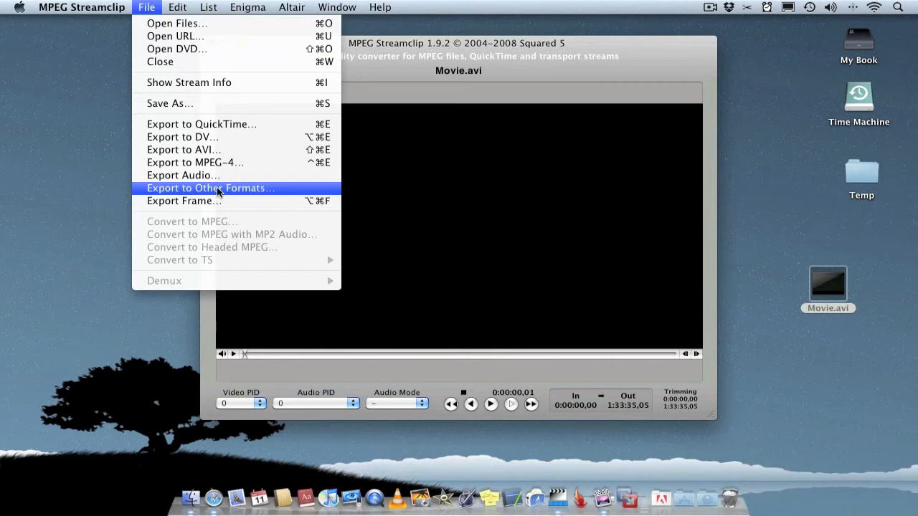
Bring up the Export to Other Formats dialog, its format list showing QuickTime Movie checked.
left_click(211, 188)
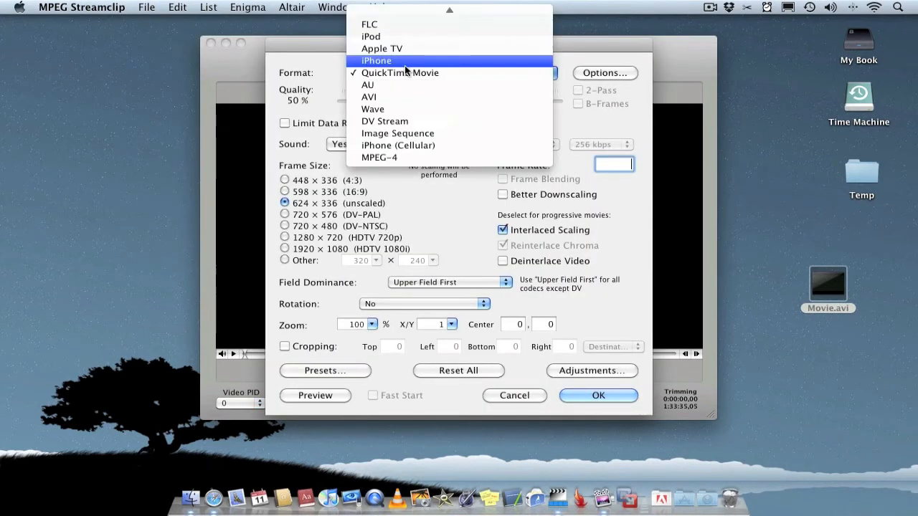
mouse_move(397, 133)
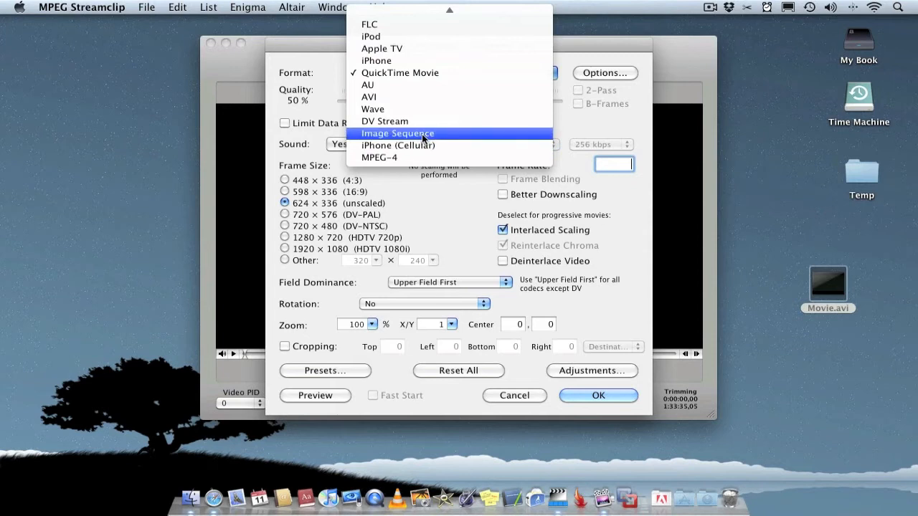
mouse_move(398, 145)
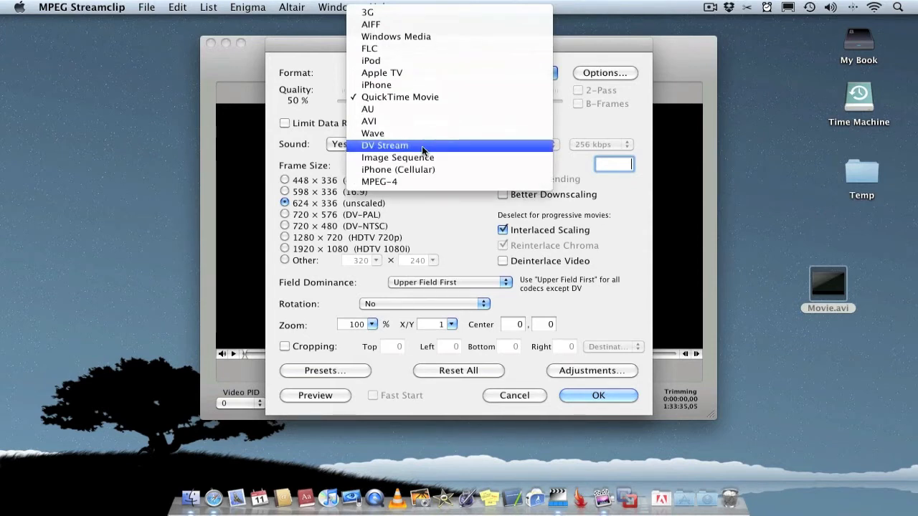
mouse_move(395, 36)
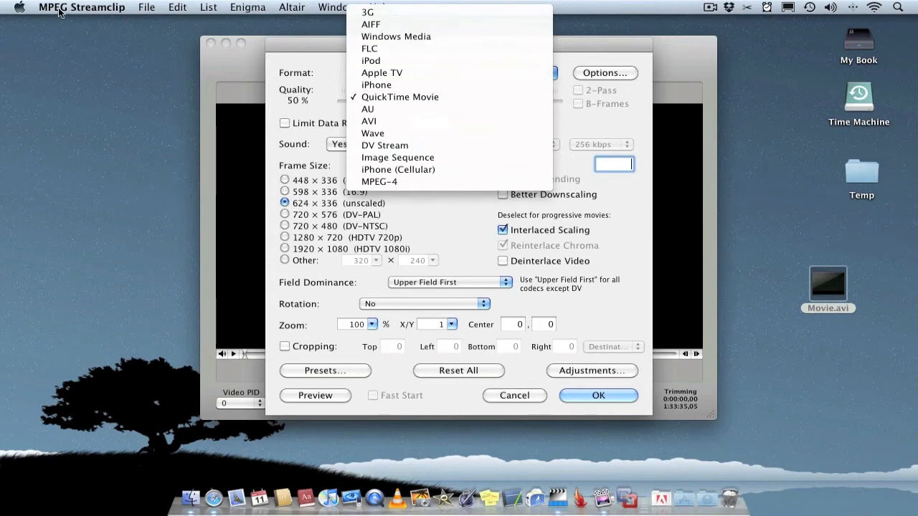
left_click(20, 7)
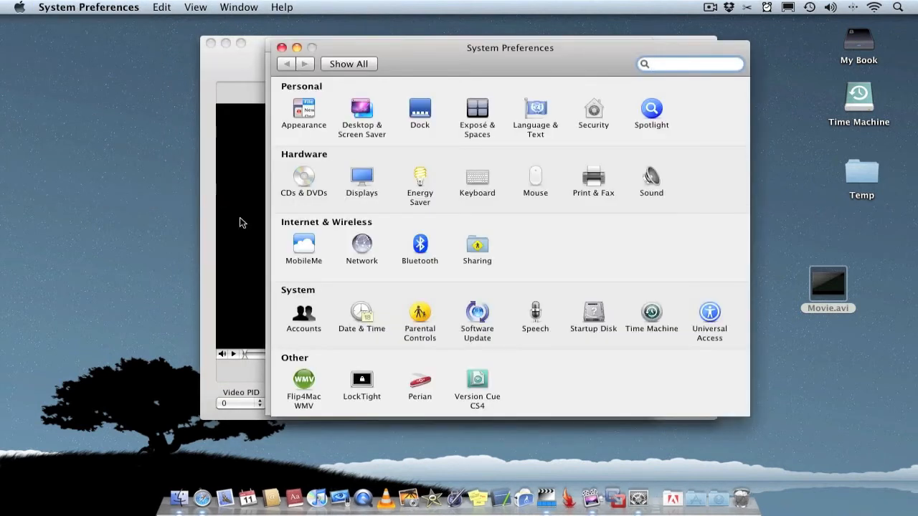
mouse_move(308, 347)
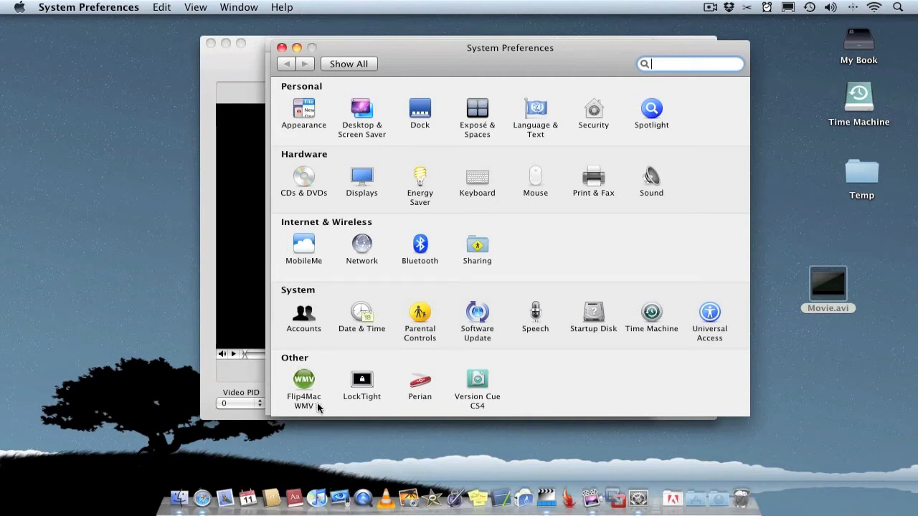
mouse_move(285, 59)
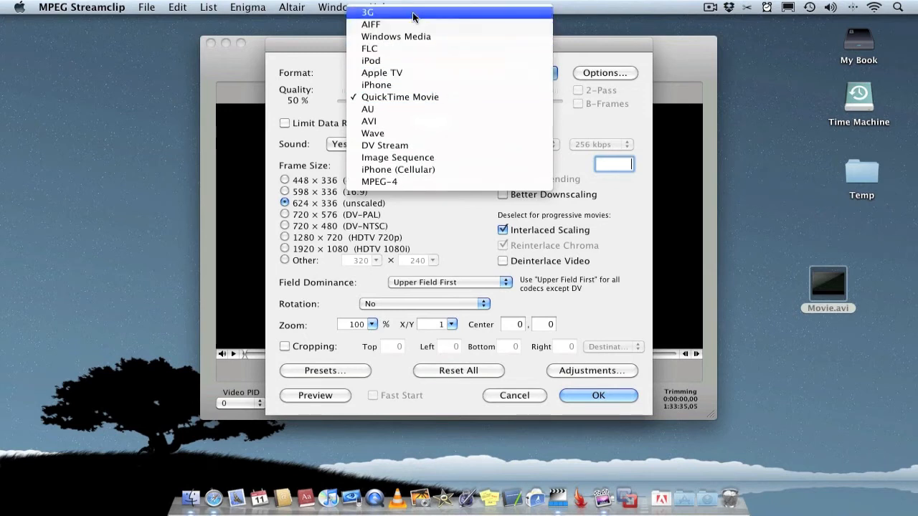
mouse_move(438, 60)
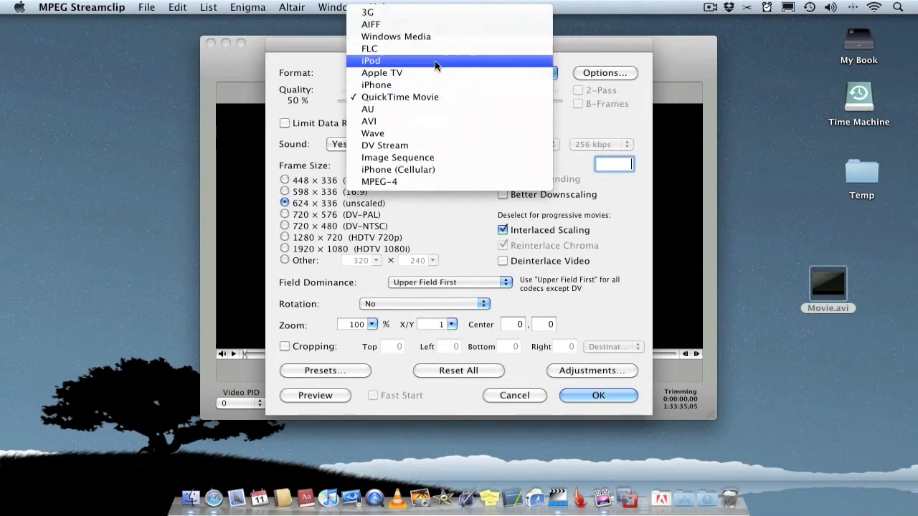
mouse_move(451, 157)
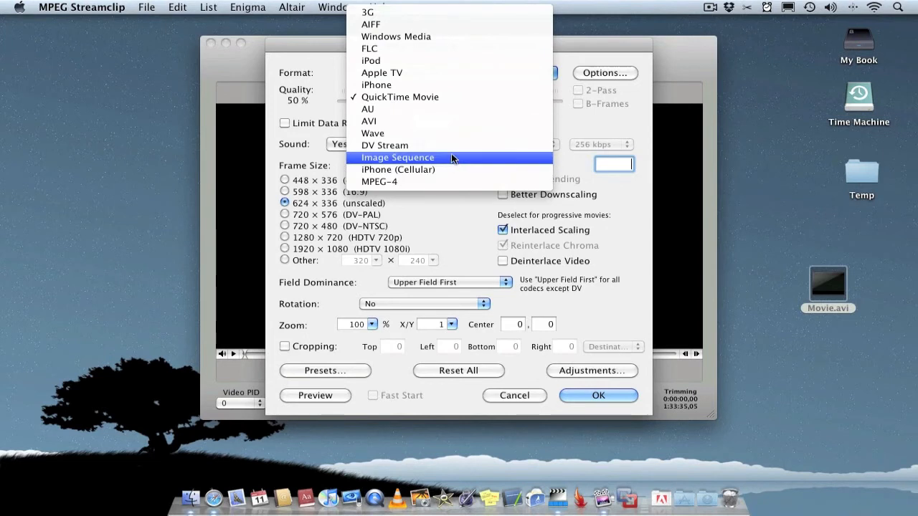
Keep QuickTime Movie as the format and choose the 598 × 336 (16:9) frame size.
left_click(399, 96)
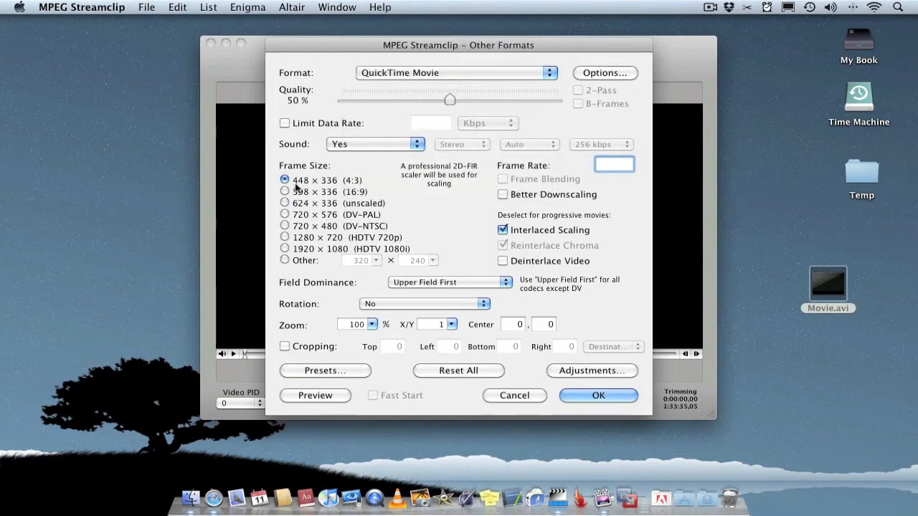
left_click(285, 191)
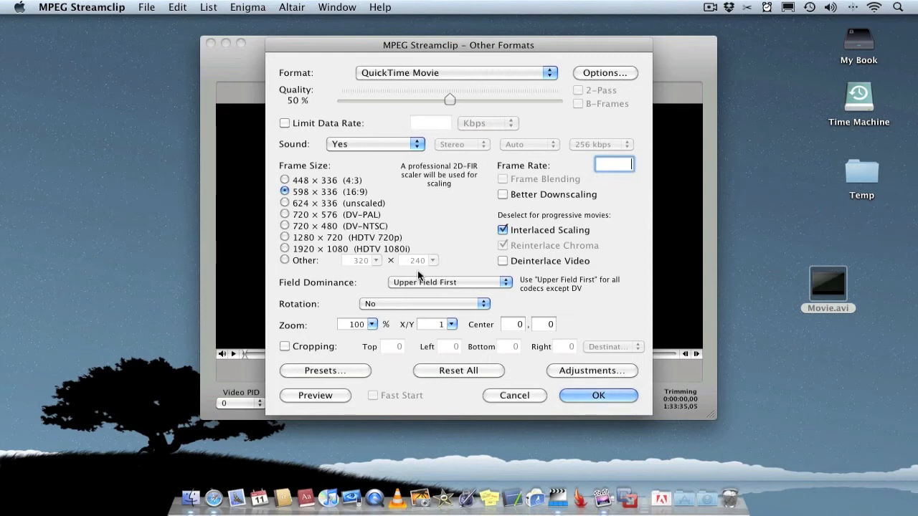
mouse_move(522, 290)
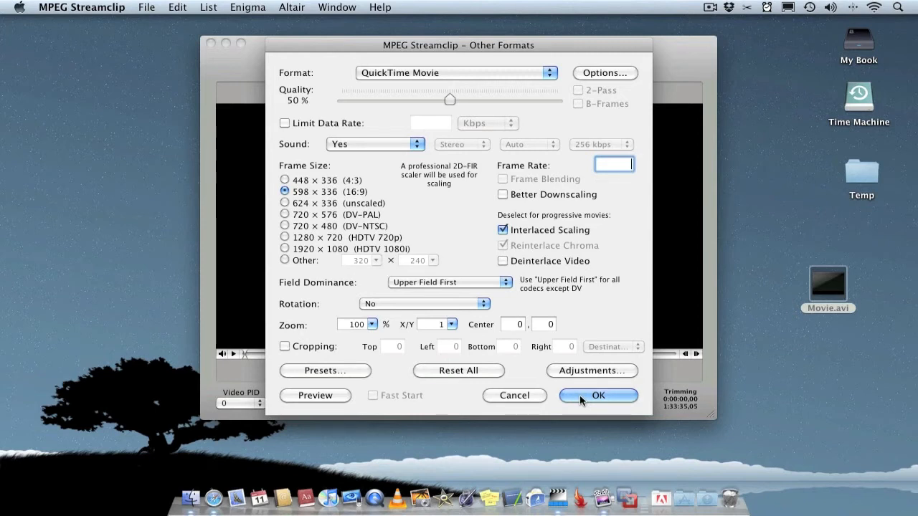
mouse_move(538, 402)
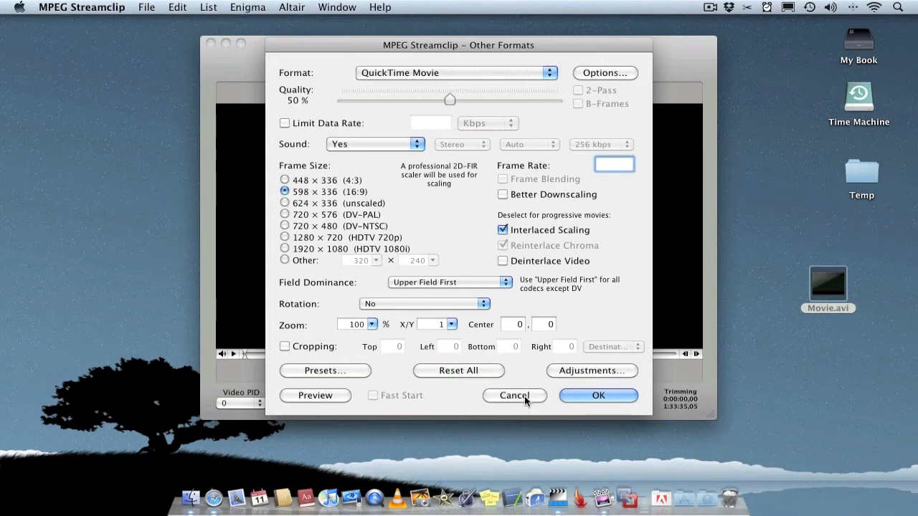
Discard the export settings, returning to the Movie.avi player window.
left_click(514, 395)
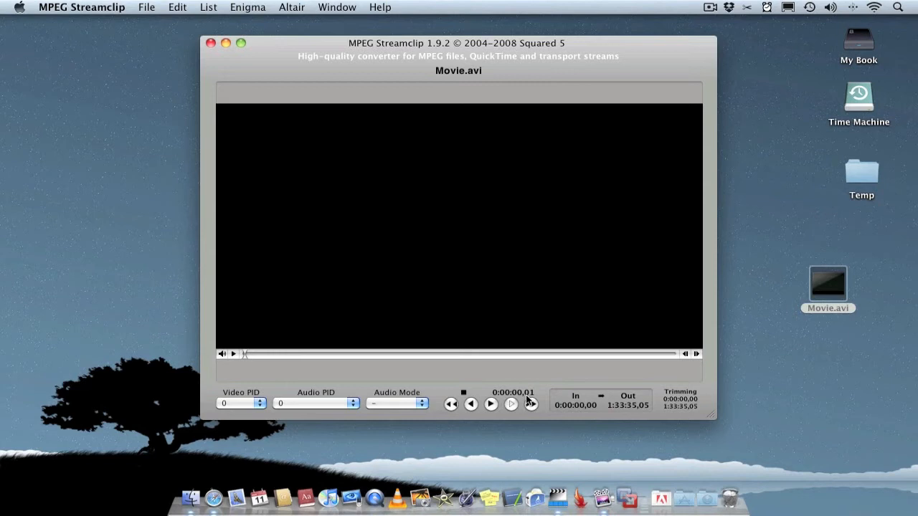
mouse_move(210, 48)
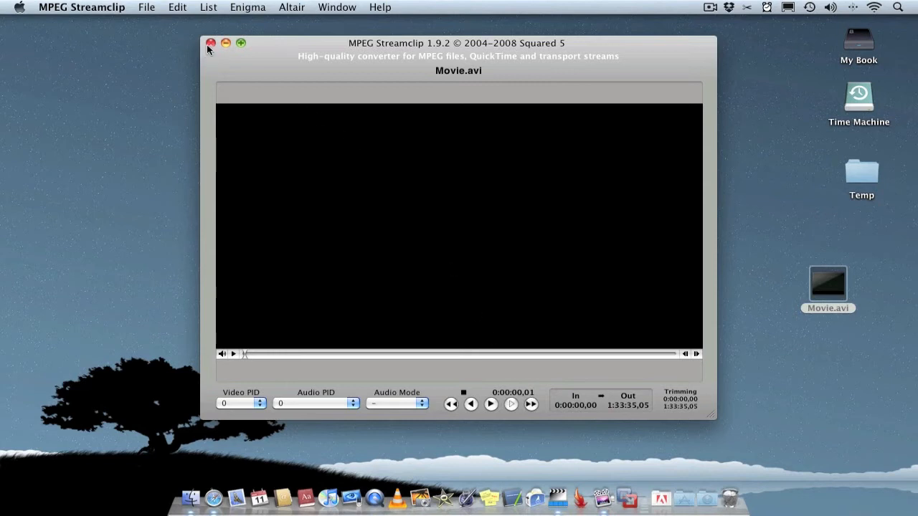
Close the MPEG Streamclip movie window, leaving the Finder desktop visible.
left_click(210, 43)
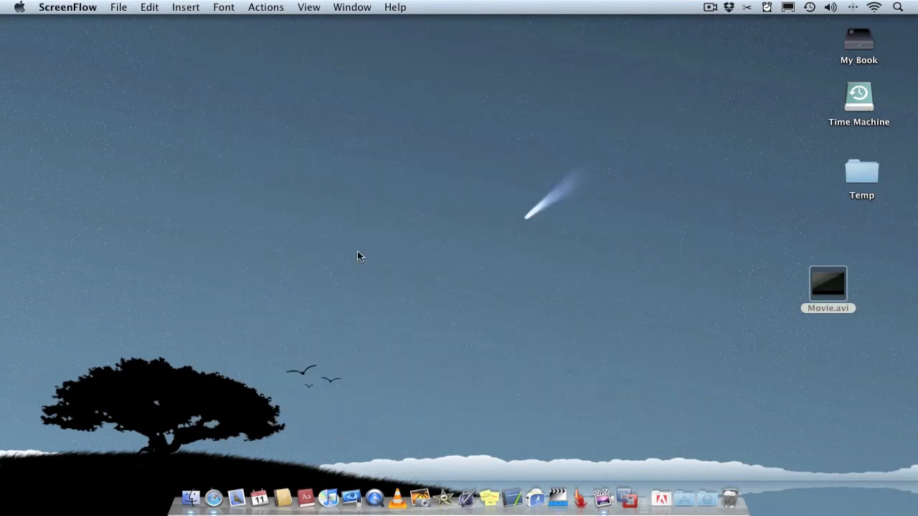
mouse_move(562, 494)
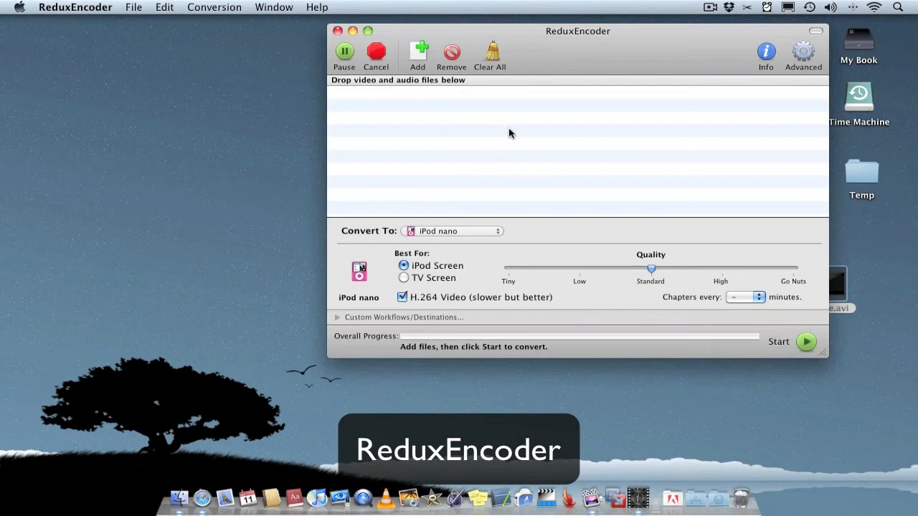
left_click_drag(578, 31, 425, 37)
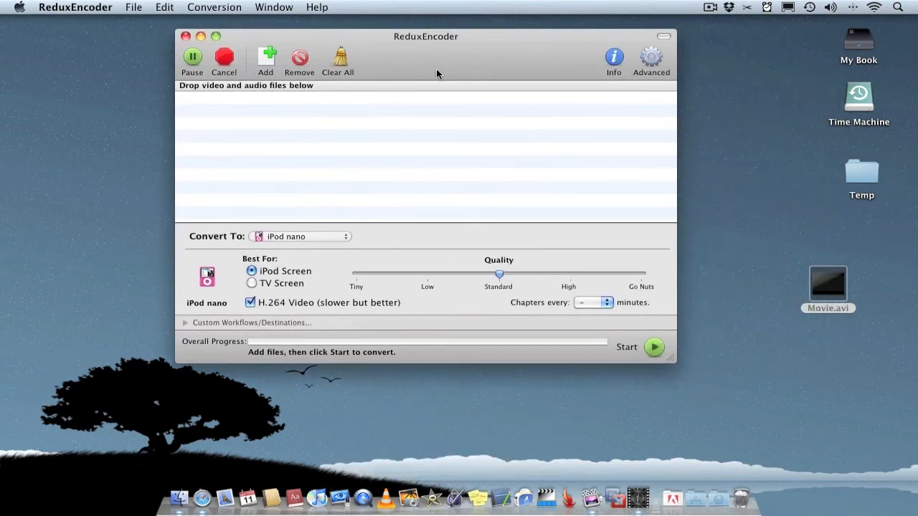
mouse_move(393, 227)
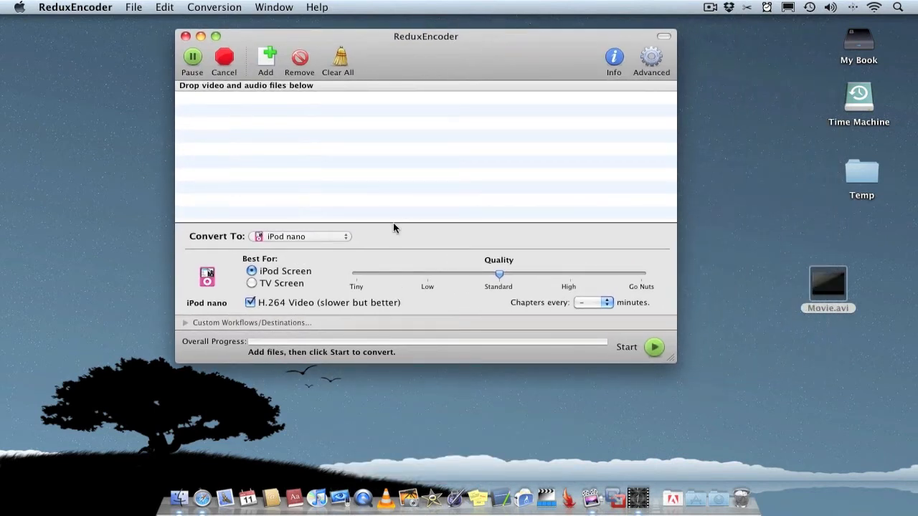
mouse_move(372, 243)
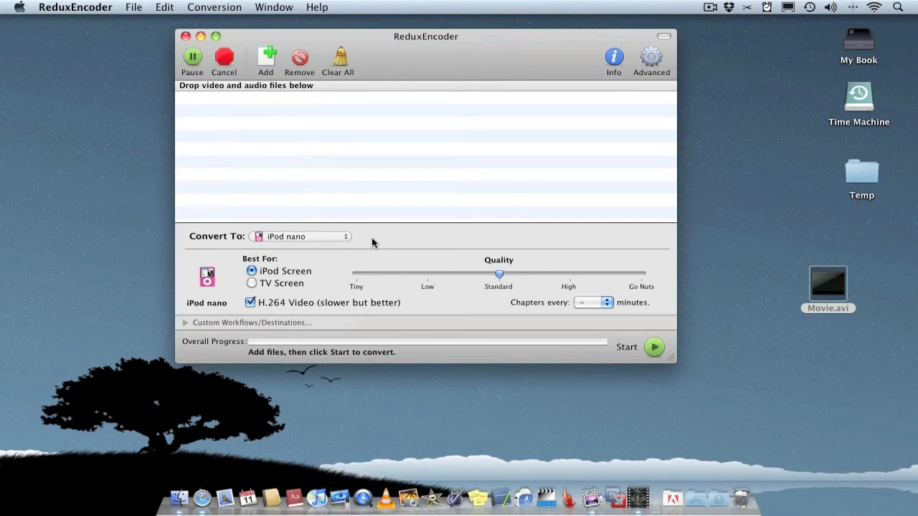
left_click(302, 237)
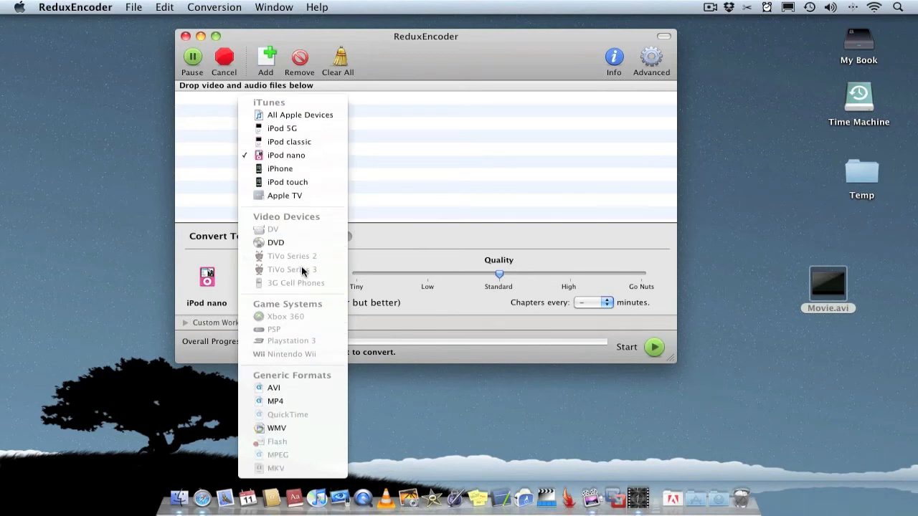
mouse_move(276, 400)
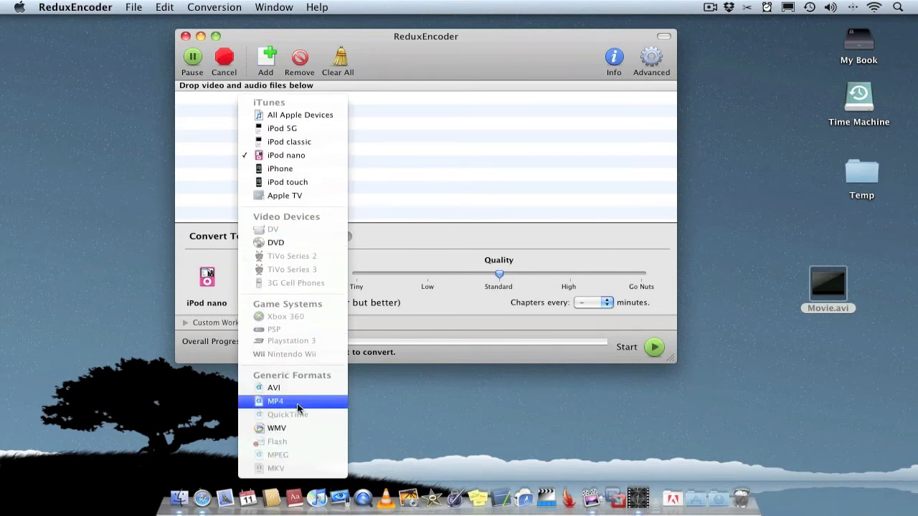
mouse_move(294, 428)
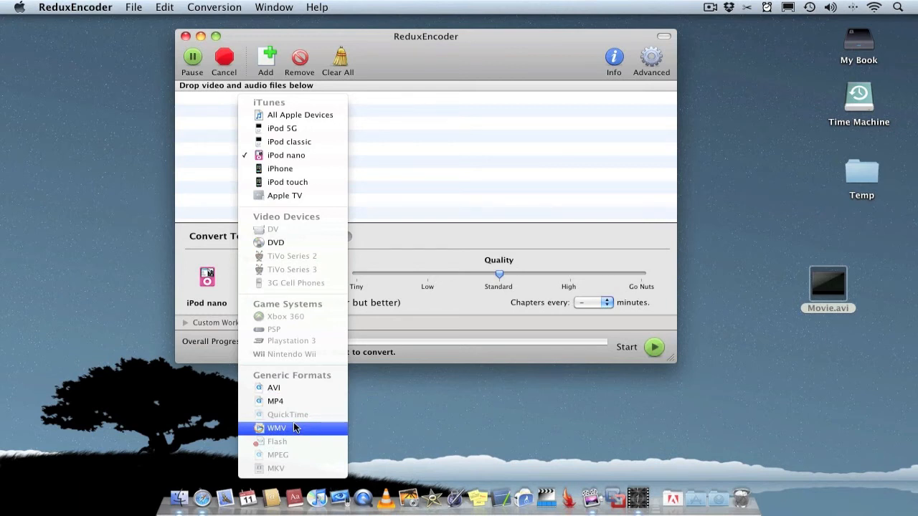
mouse_move(305, 104)
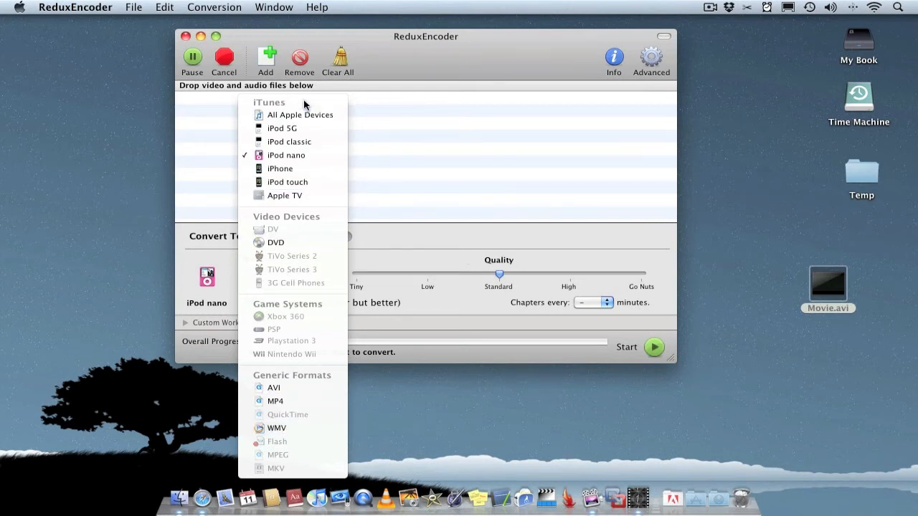
mouse_move(289, 142)
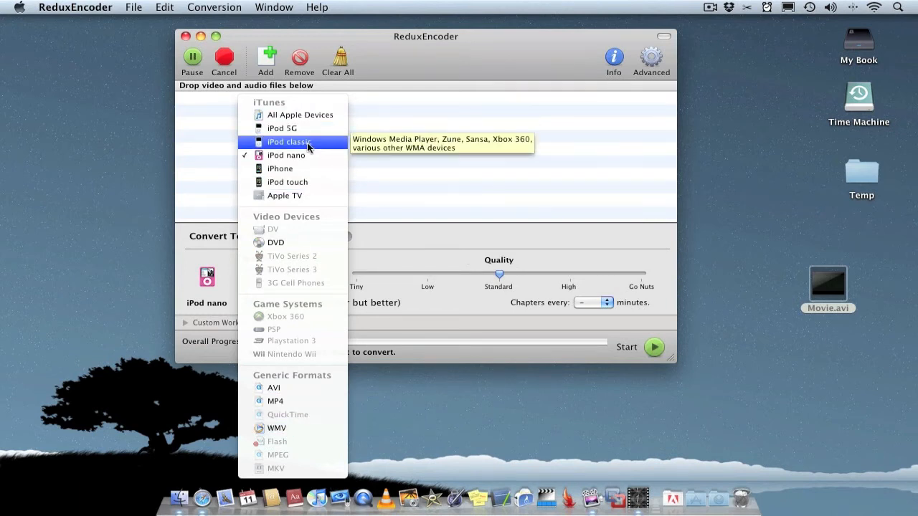
mouse_move(307, 195)
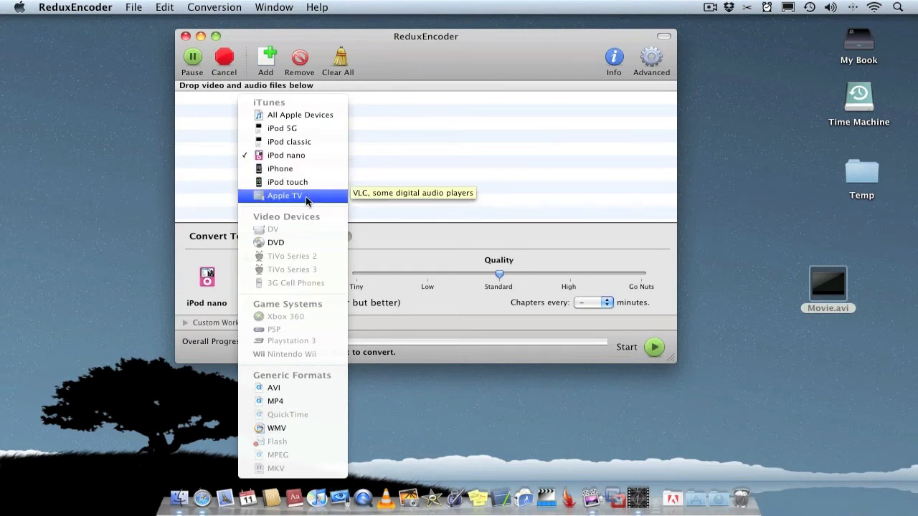
mouse_move(298, 181)
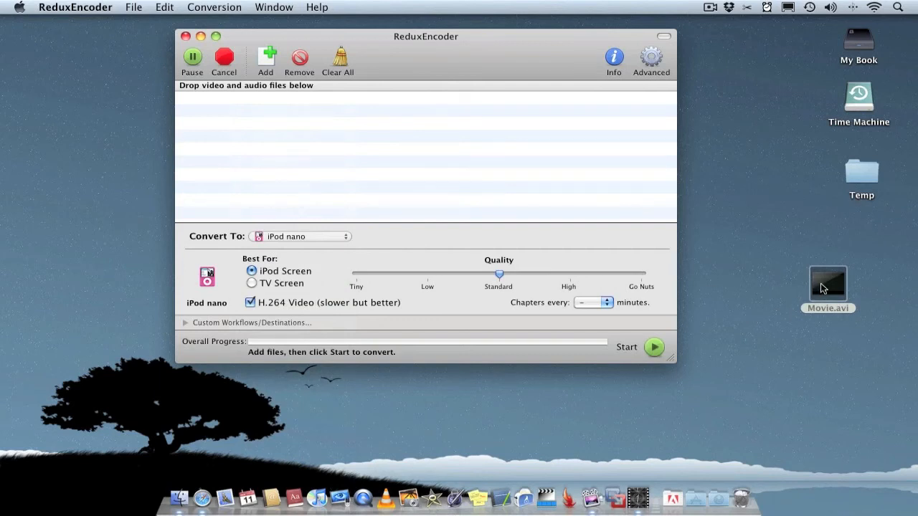
Drag Movie.avi into ReduxEncoder's file list and expand the output-device list.
left_click_drag(828, 282, 413, 168)
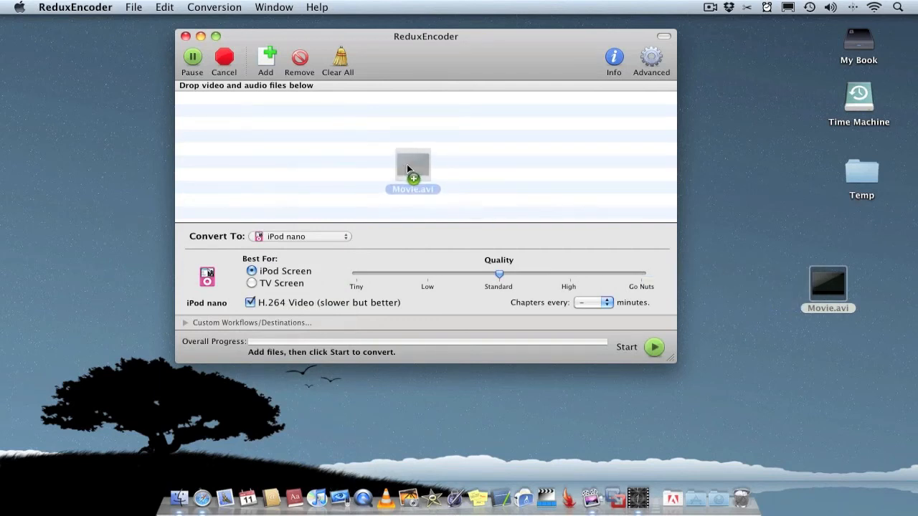
left_click_drag(412, 168, 346, 141)
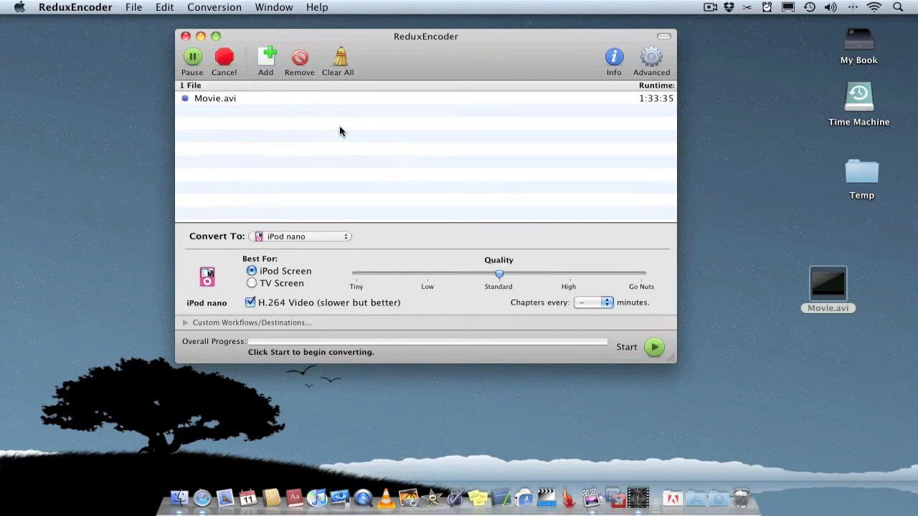
left_click(300, 236)
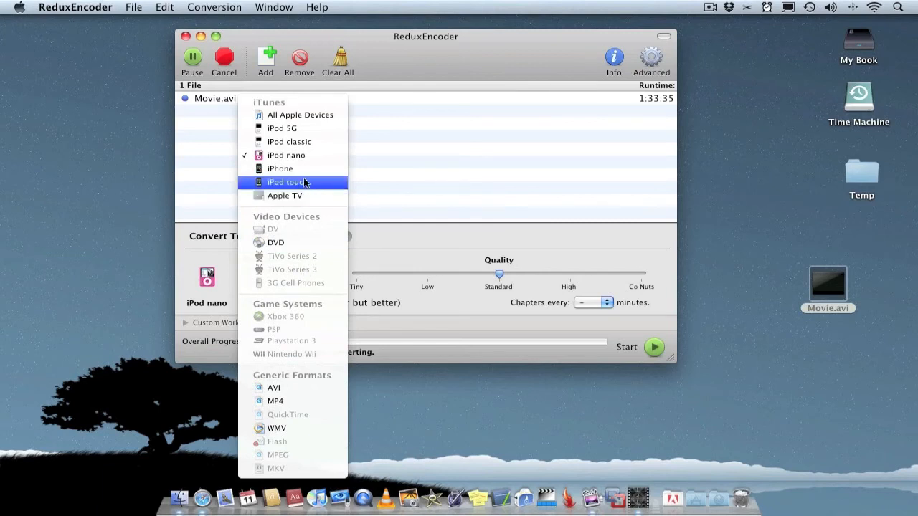
left_click(280, 168)
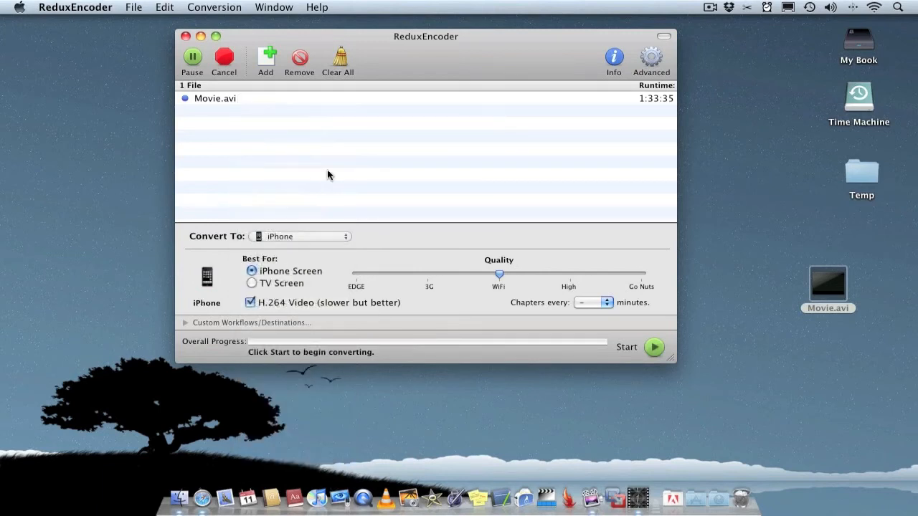
mouse_move(532, 279)
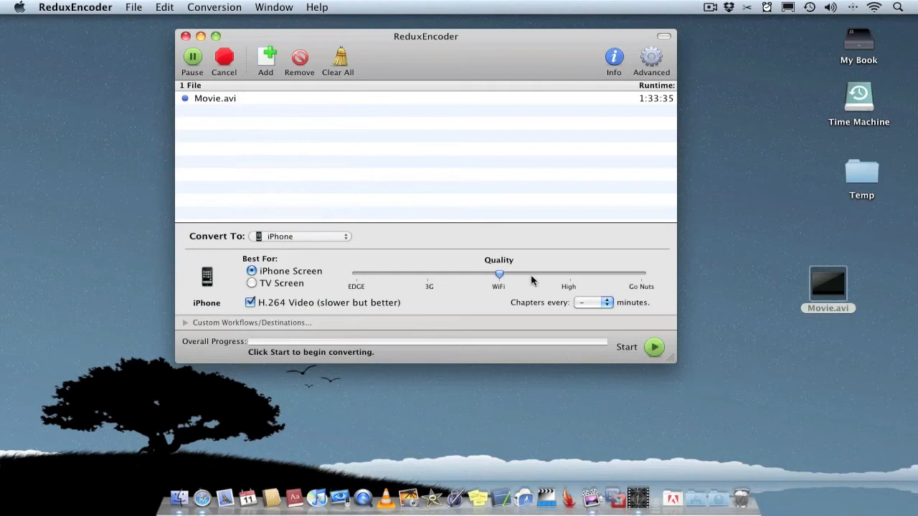
left_click_drag(498, 275, 640, 275)
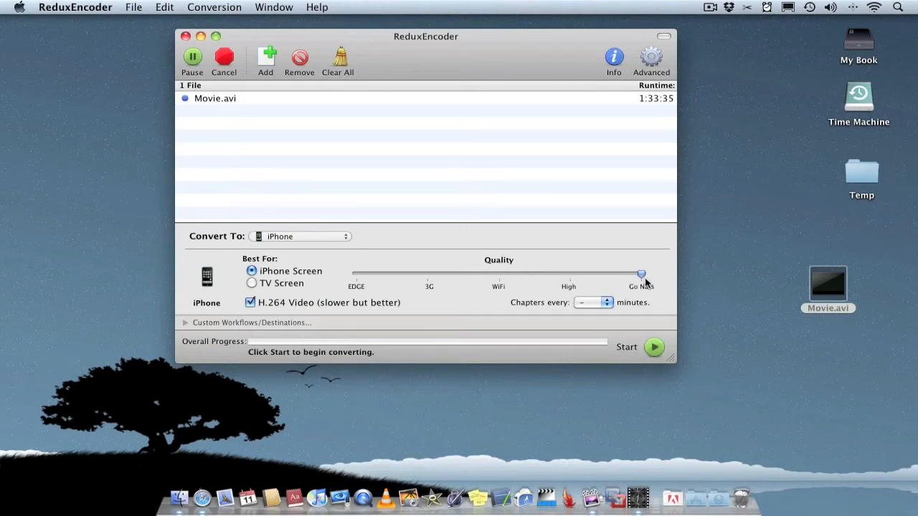
left_click_drag(639, 274, 569, 274)
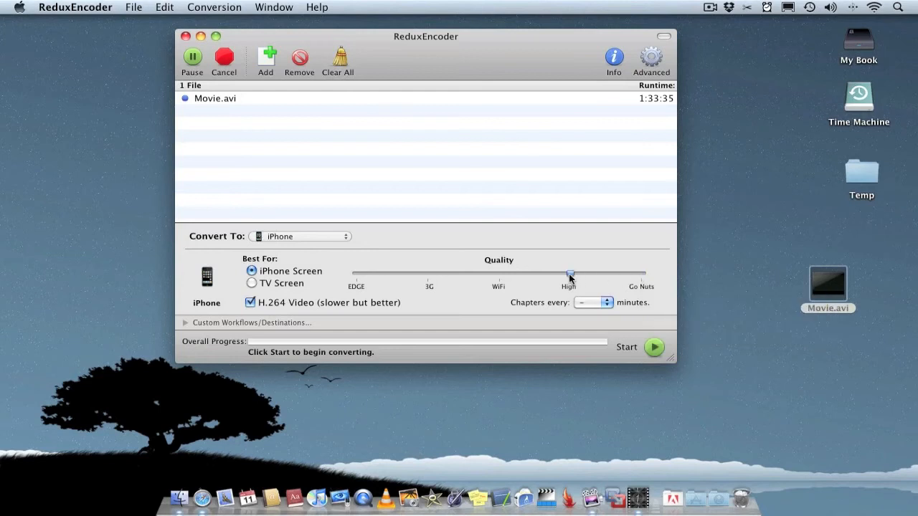
left_click_drag(570, 274, 500, 274)
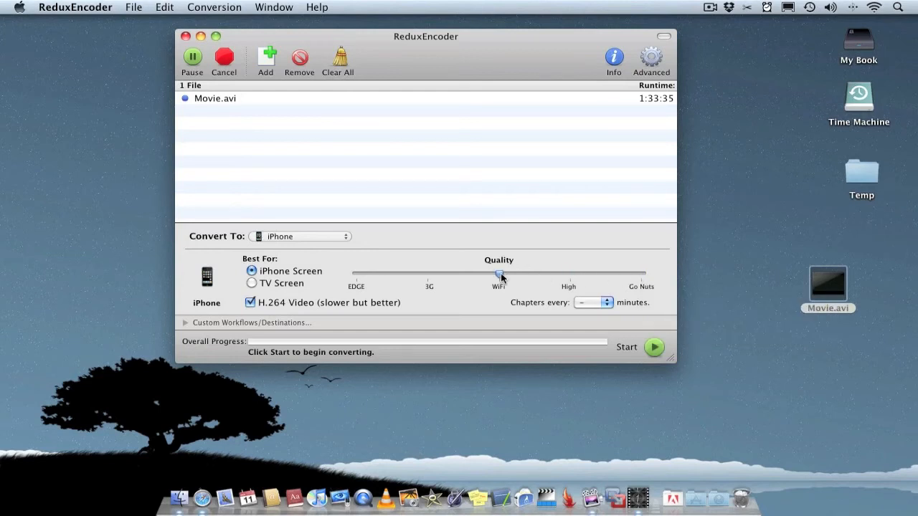
left_click_drag(501, 275, 640, 274)
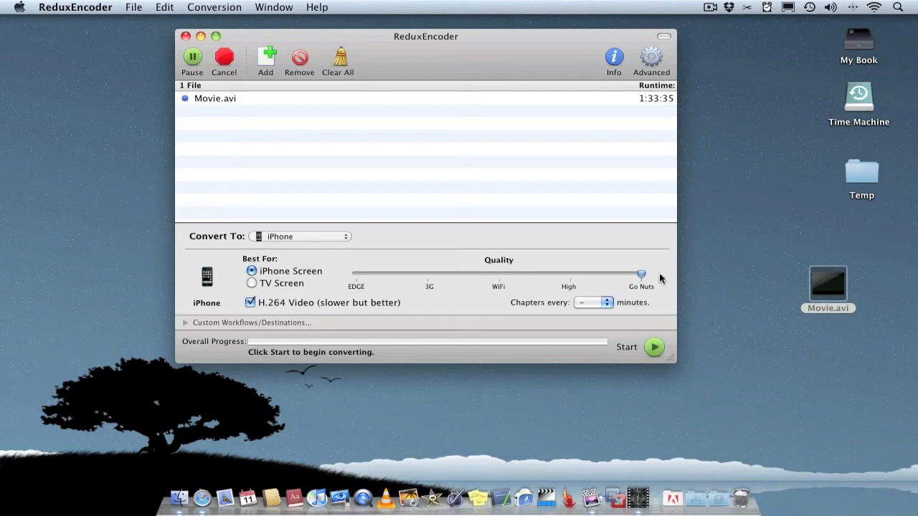
left_click_drag(640, 274, 428, 273)
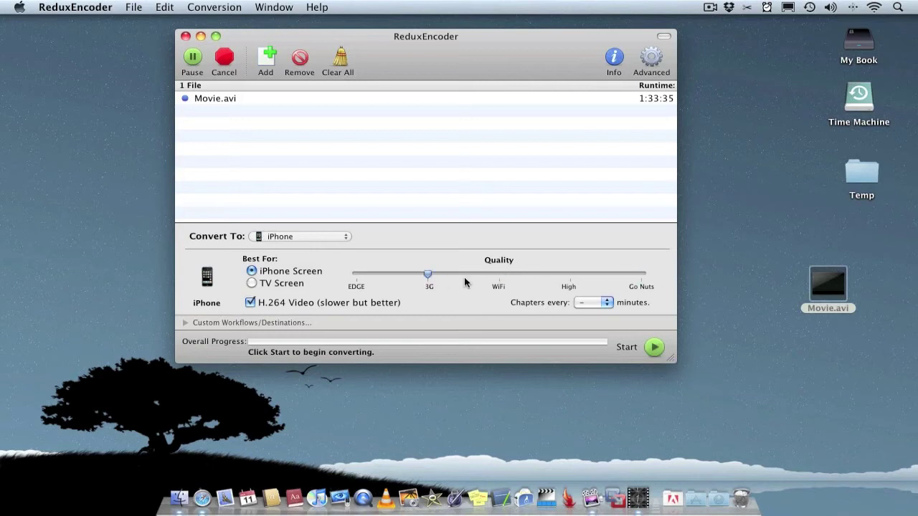
left_click_drag(428, 274, 498, 274)
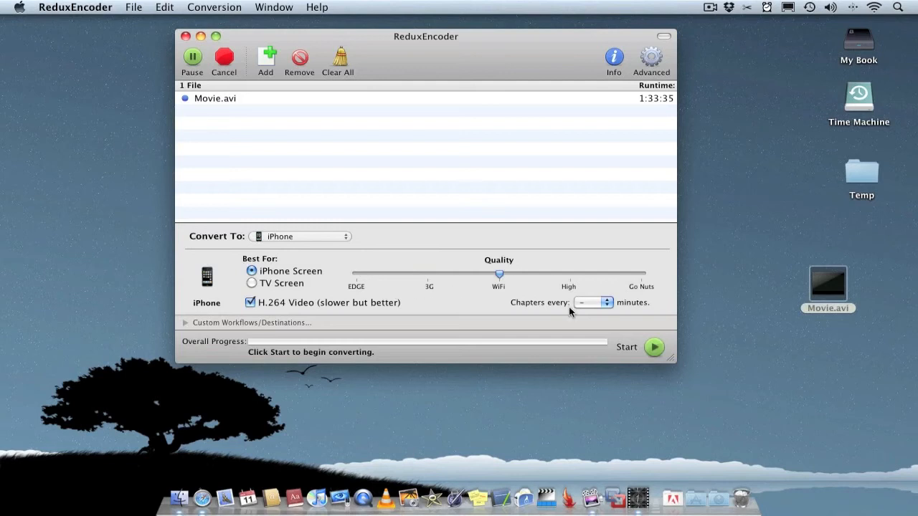
left_click(592, 302)
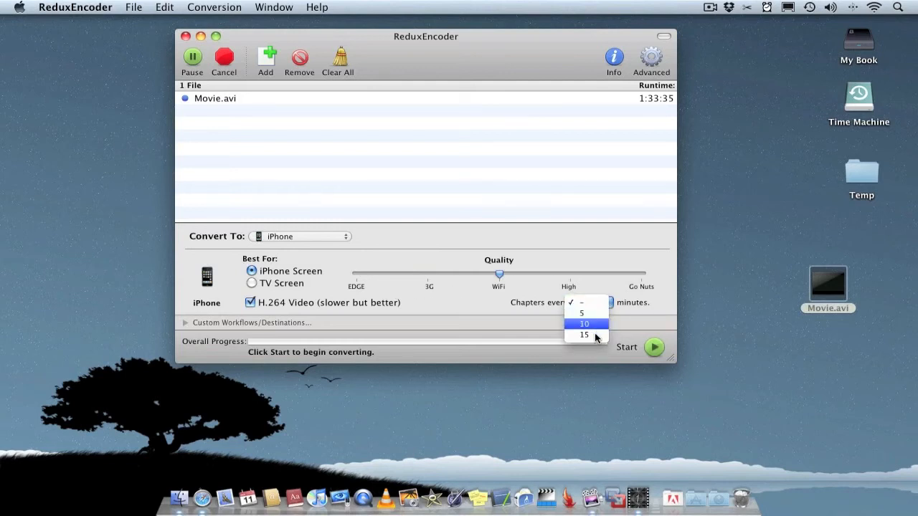
mouse_move(584, 335)
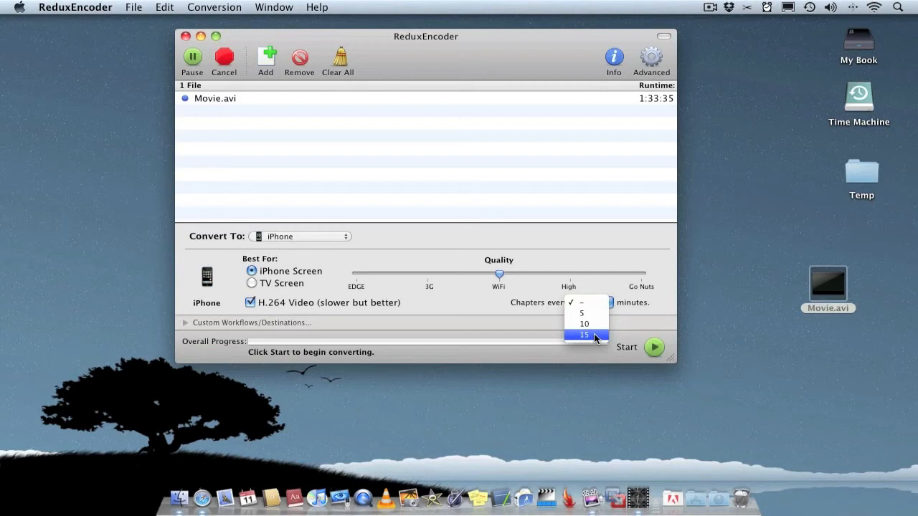
mouse_move(584, 324)
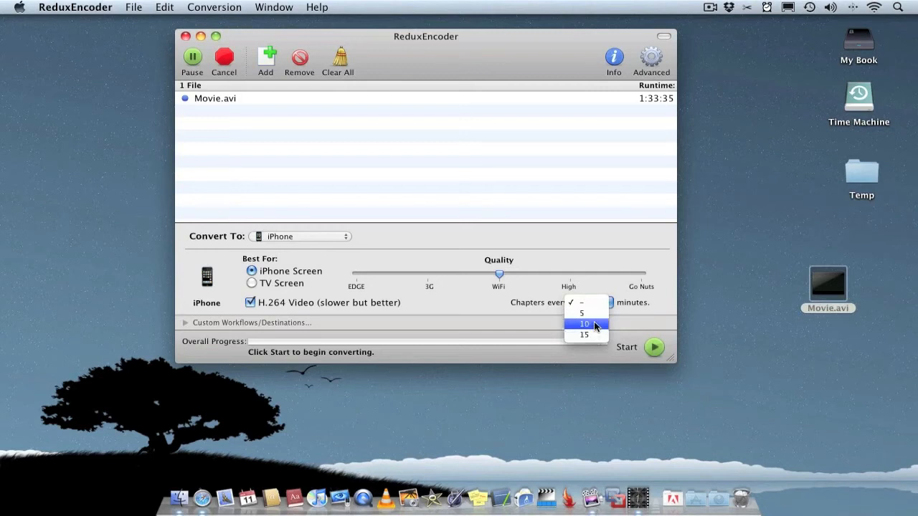
left_click(581, 302)
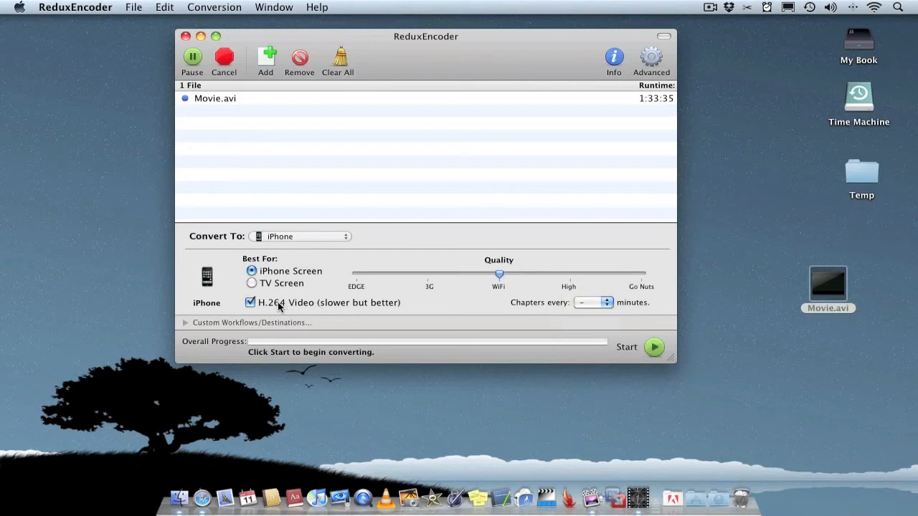
mouse_move(651, 56)
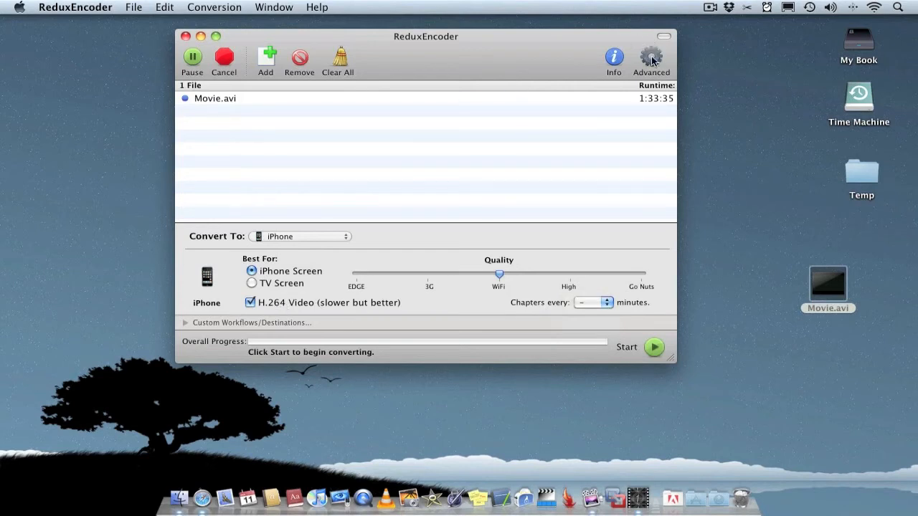
left_click(651, 58)
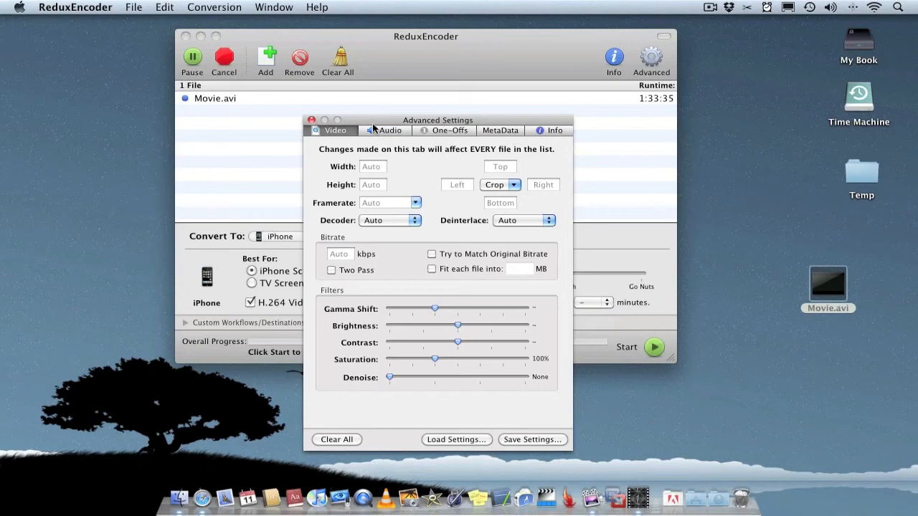
mouse_move(300, 119)
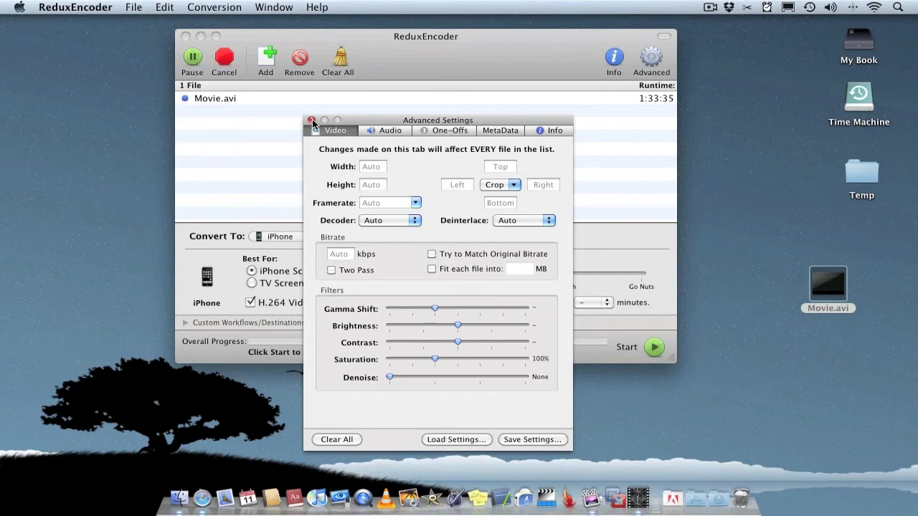
left_click(312, 120)
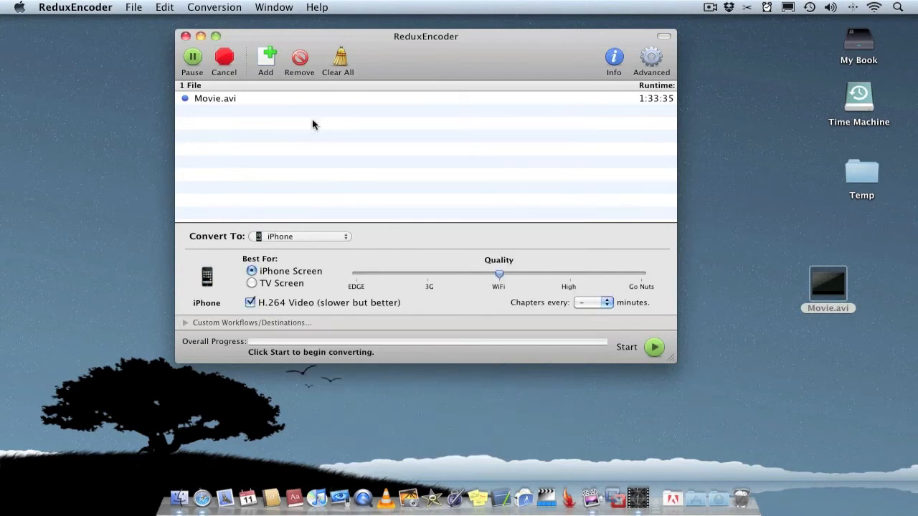
mouse_move(321, 116)
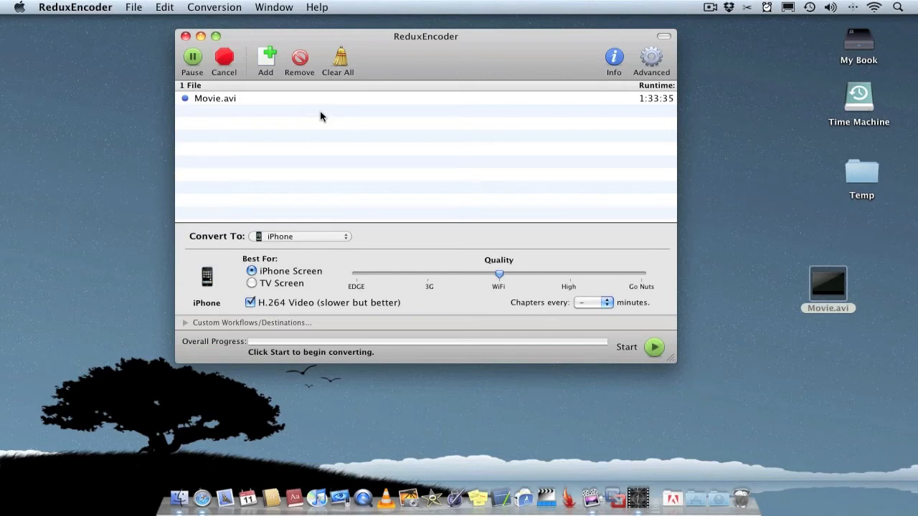
mouse_move(183, 37)
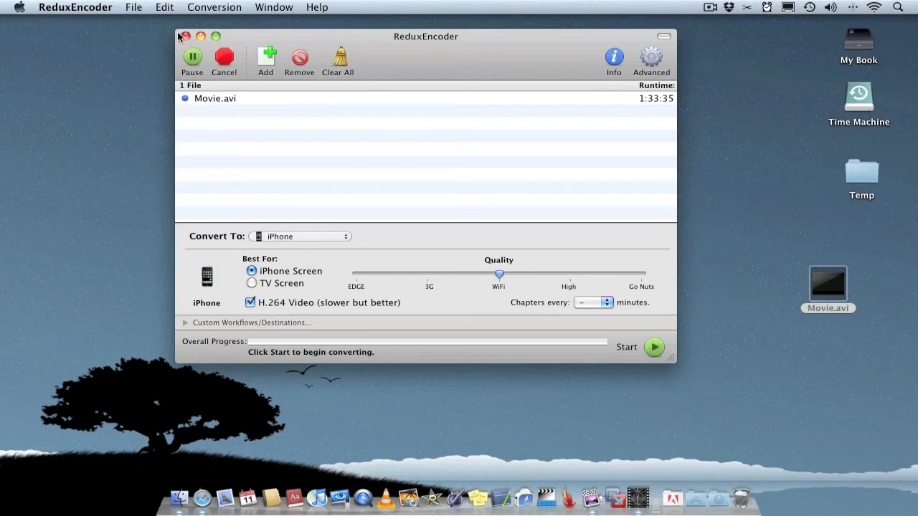
mouse_move(527, 498)
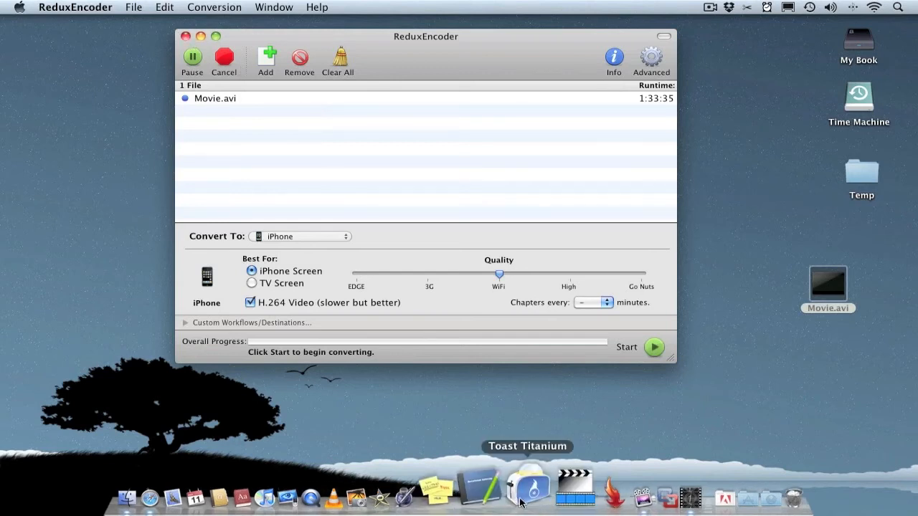
mouse_move(228, 132)
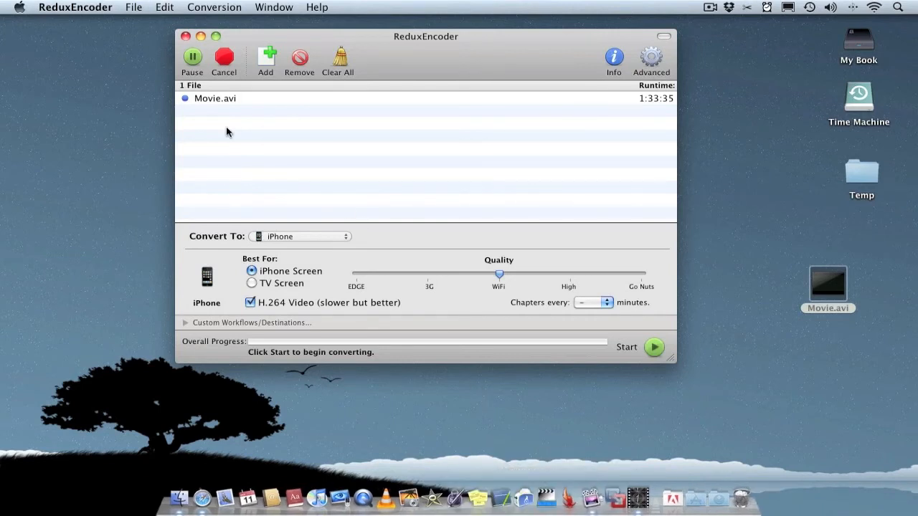
mouse_move(185, 35)
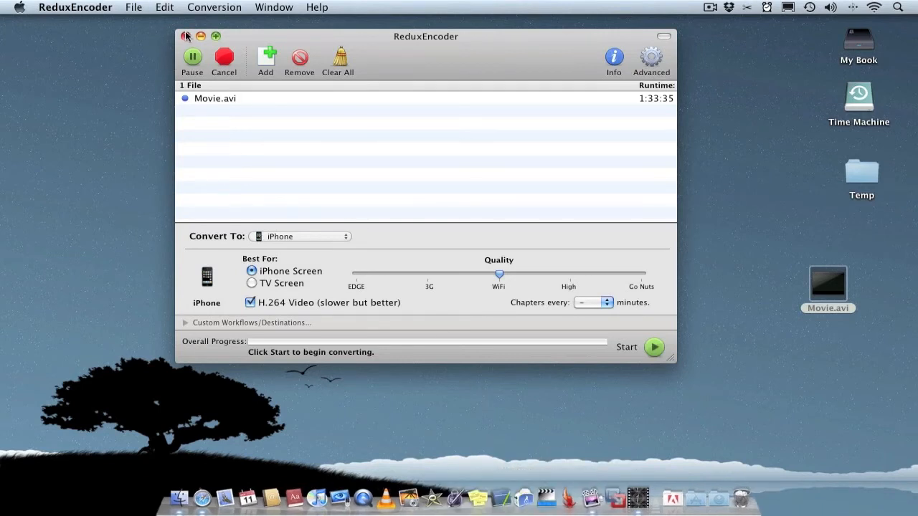
Close ReduxEncoder and go to macupdate.com in Safari.
left_click(186, 36)
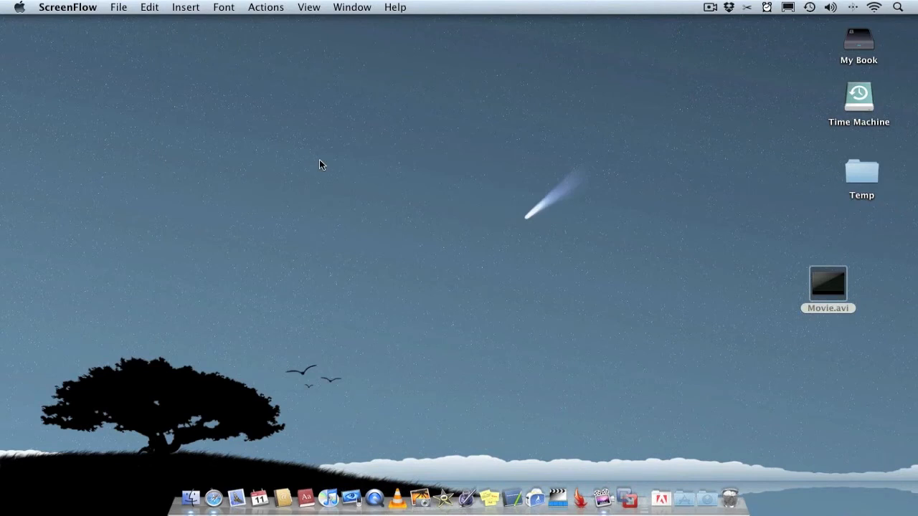
mouse_move(371, 216)
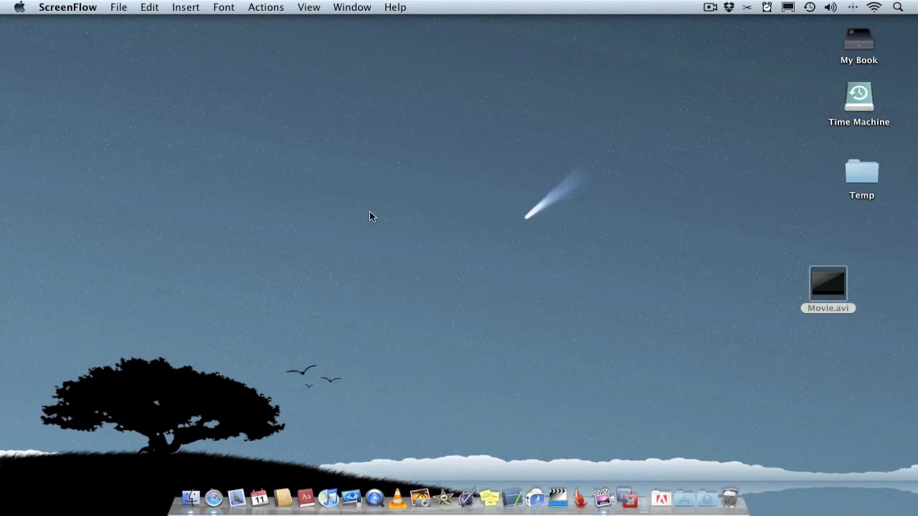
mouse_move(212, 493)
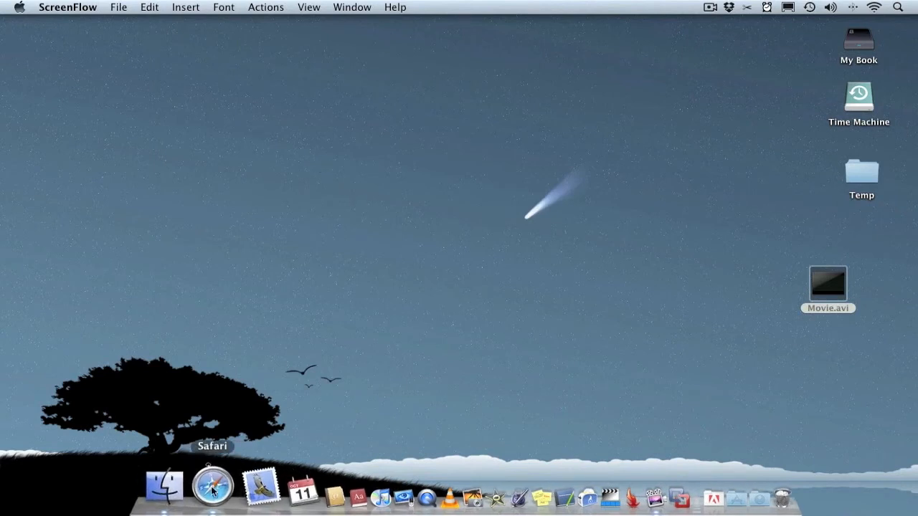
left_click(212, 486)
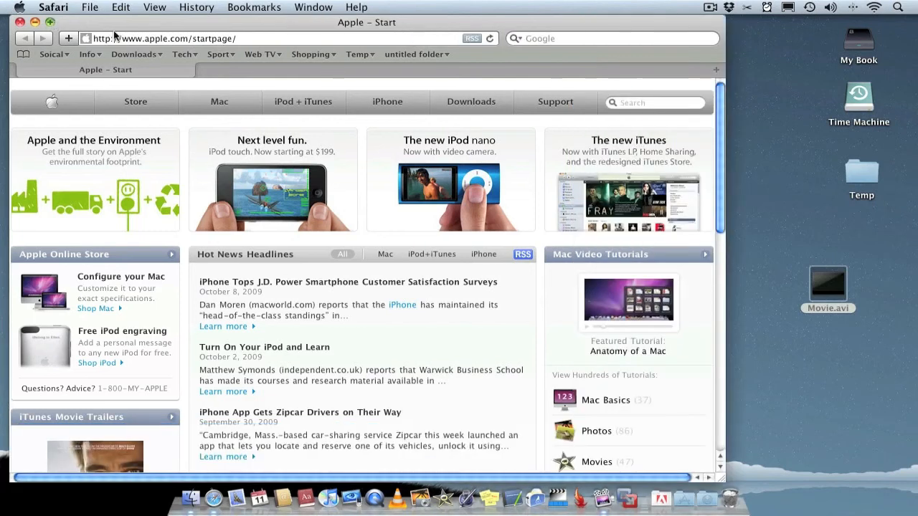
type("macupdate.com/")
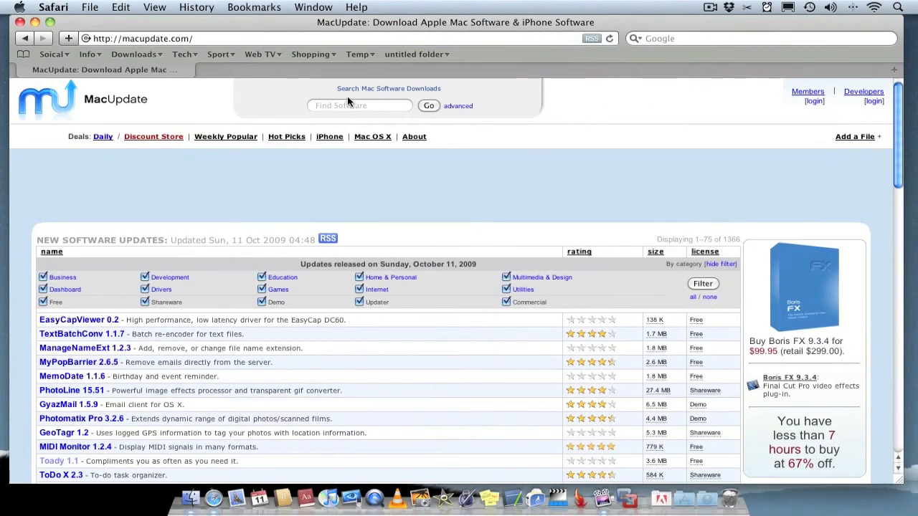
Search MacUpdate for 'mpe' and open the MPEG Streamclip 1.9.3b2 download page.
type("mpeg streamc")
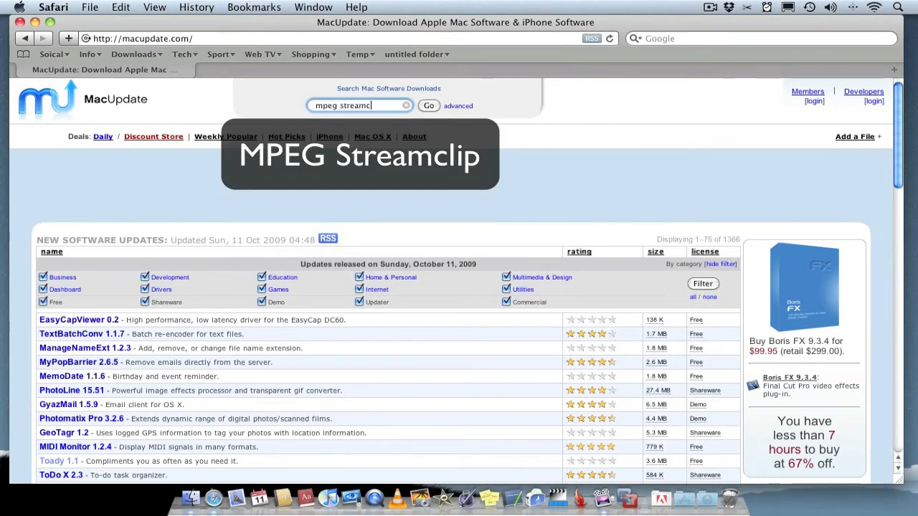
left_click(428, 105)
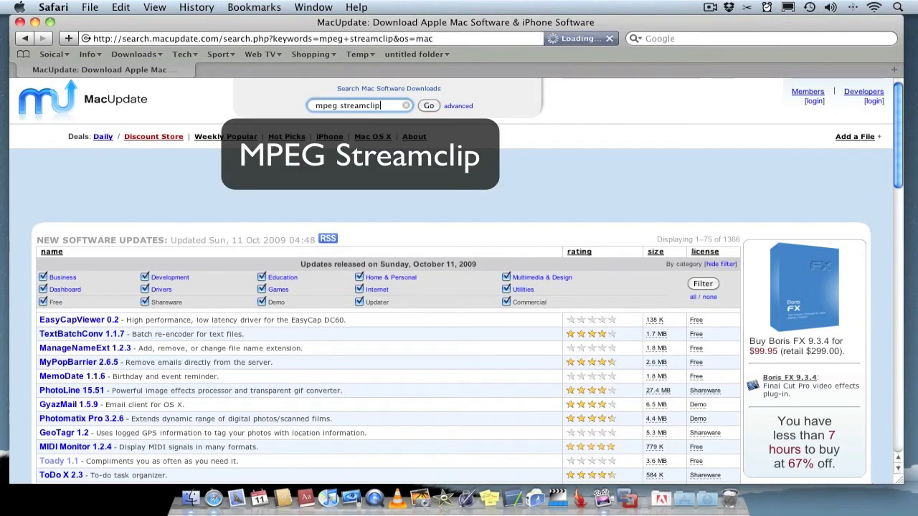
left_click(428, 106)
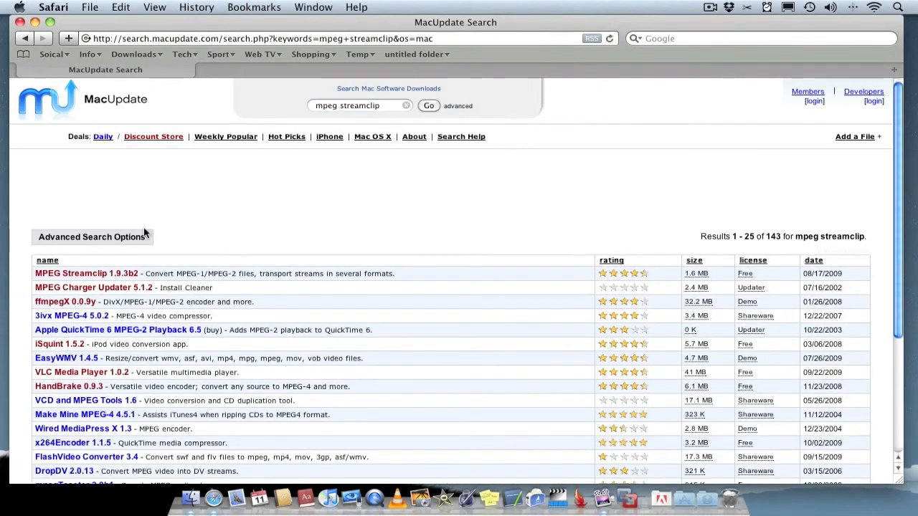
mouse_move(79, 276)
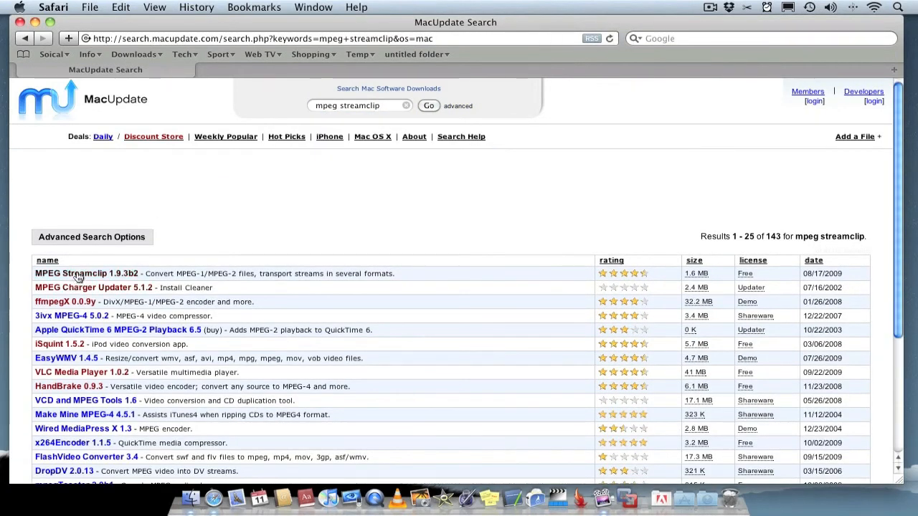
left_click(86, 274)
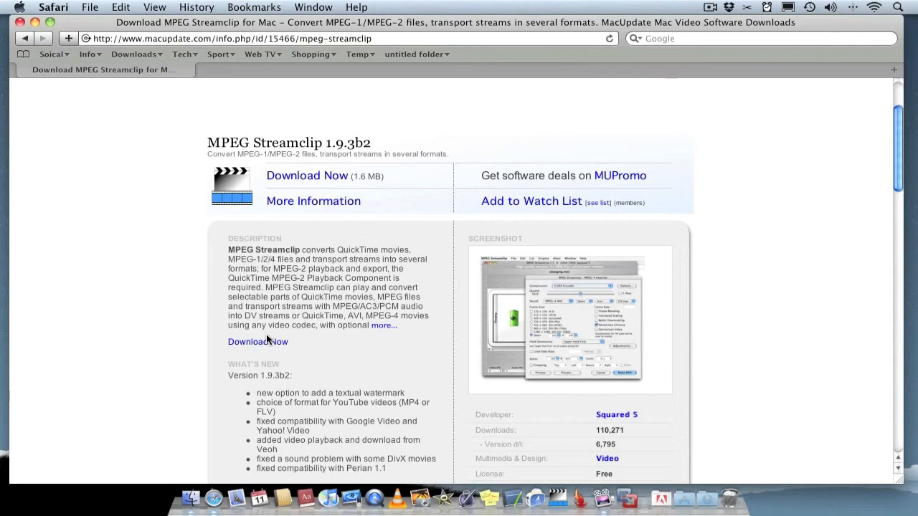
Scroll down through the description, ratings and suggestions, then back up.
scroll("down", 3)
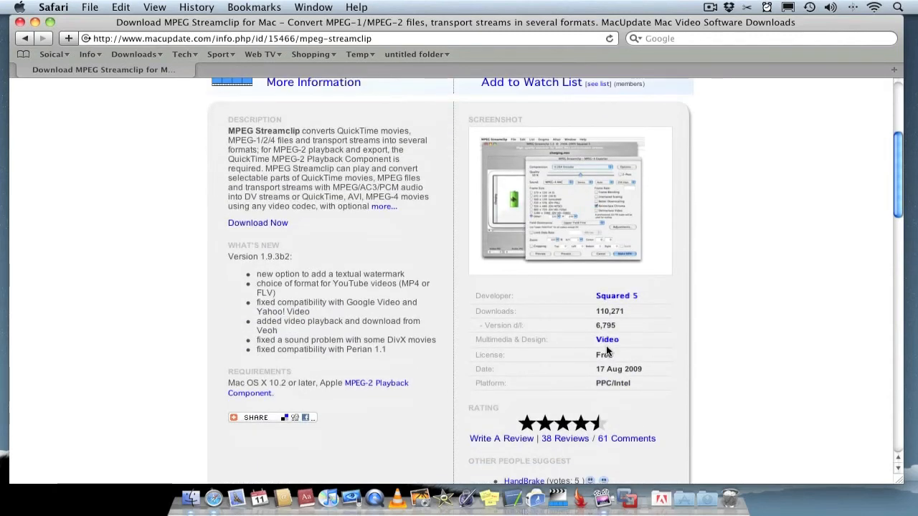
mouse_move(621, 376)
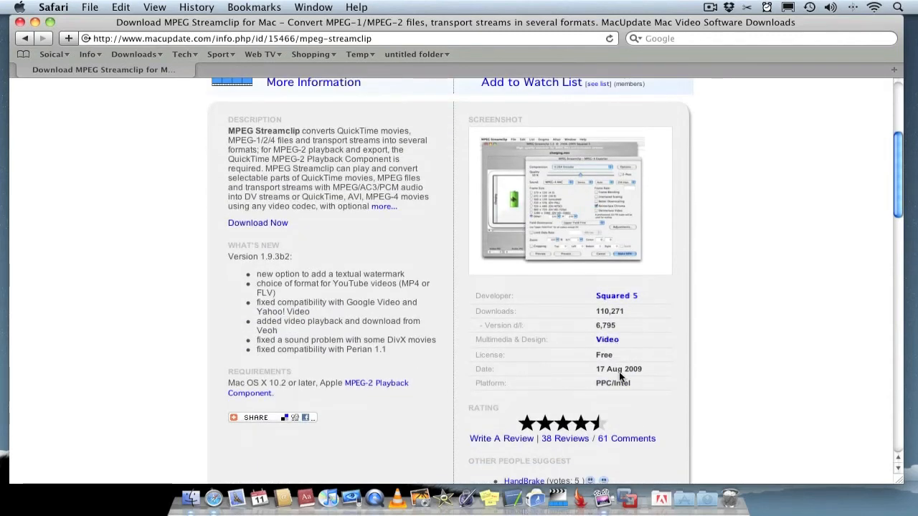
scroll("down", 3)
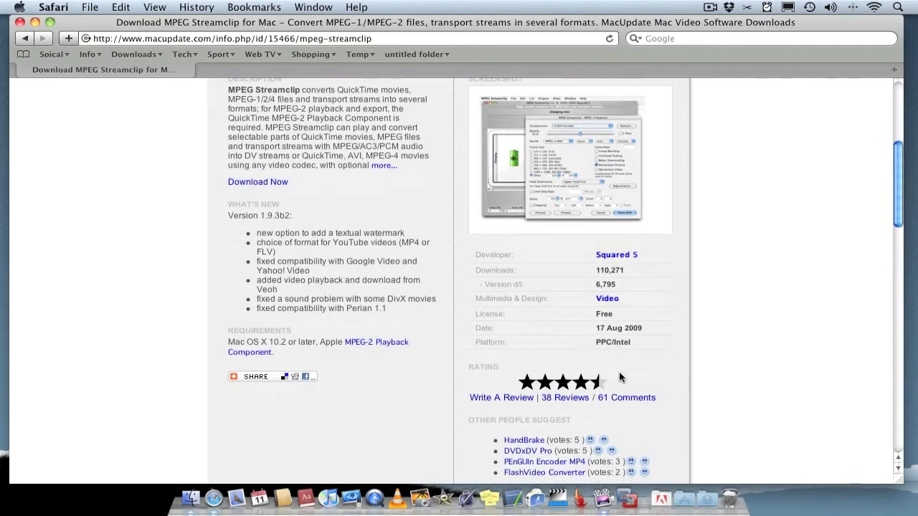
scroll("down", 3)
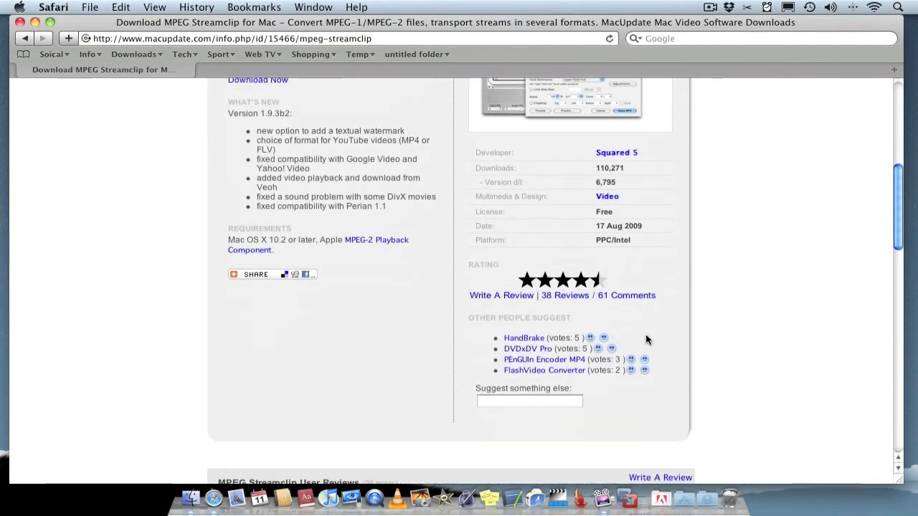
mouse_move(559, 304)
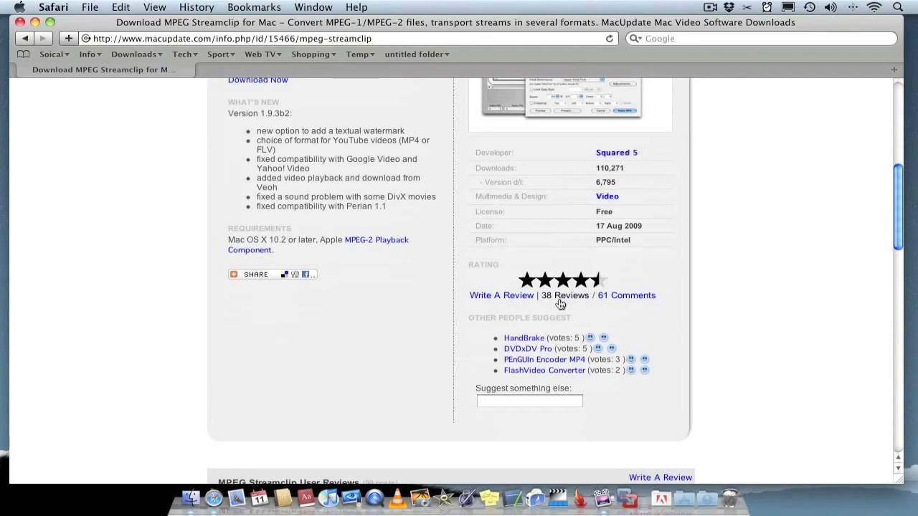
mouse_move(588, 286)
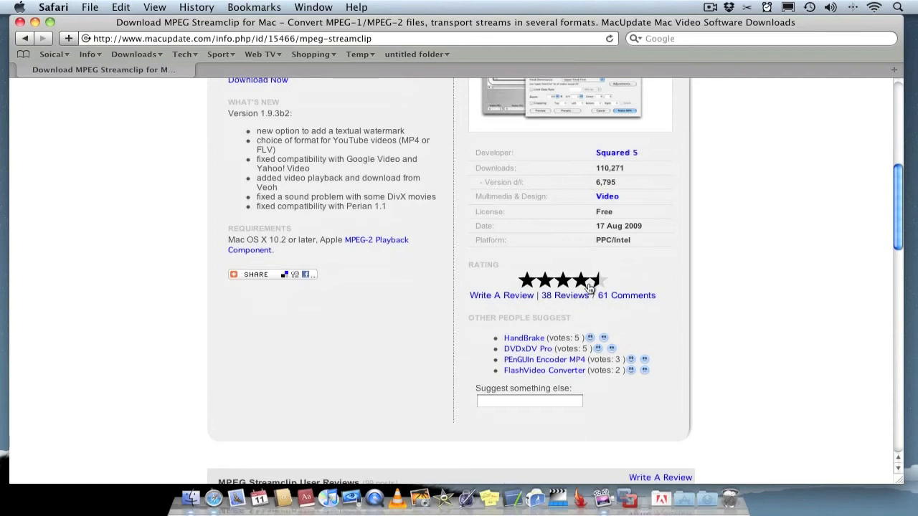
scroll("down", 3)
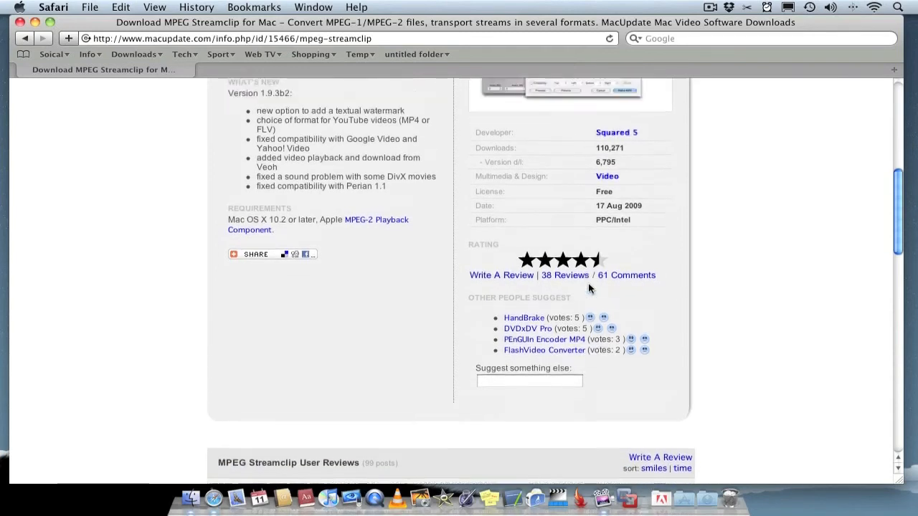
scroll("up", 3)
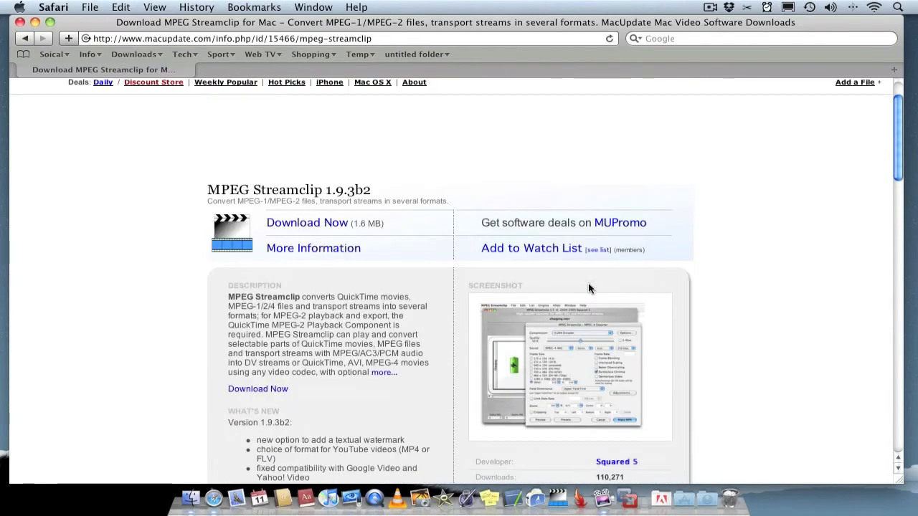
mouse_move(521, 263)
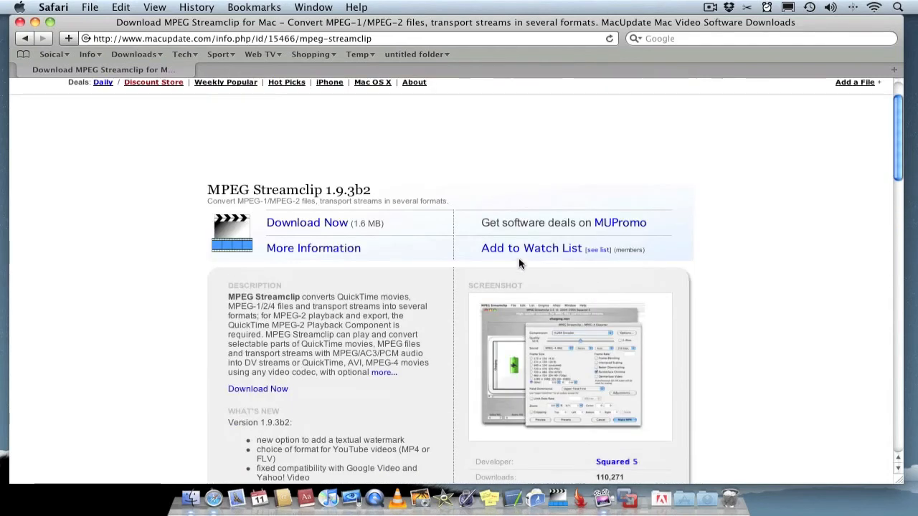
scroll("up", 3)
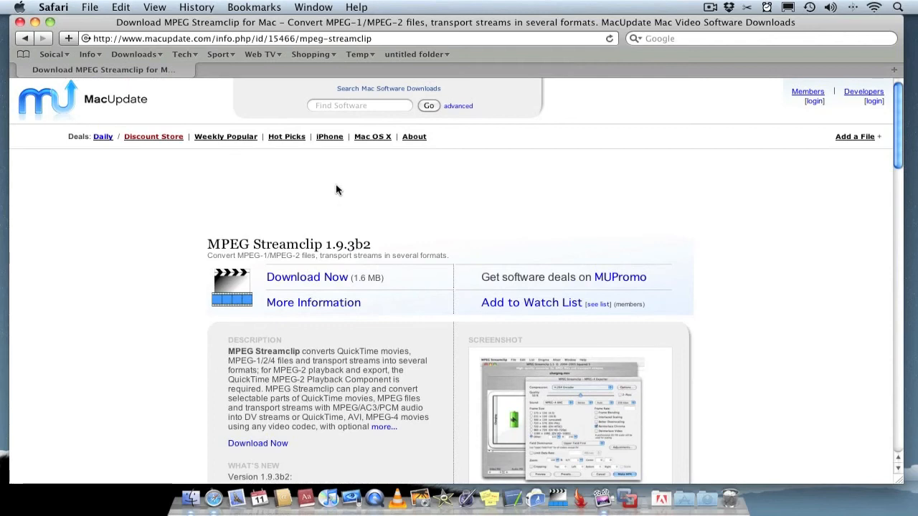
Search MacUpdate for 'reduxe' to find the ReduxEncoder 1.2.6 page.
left_click(359, 105)
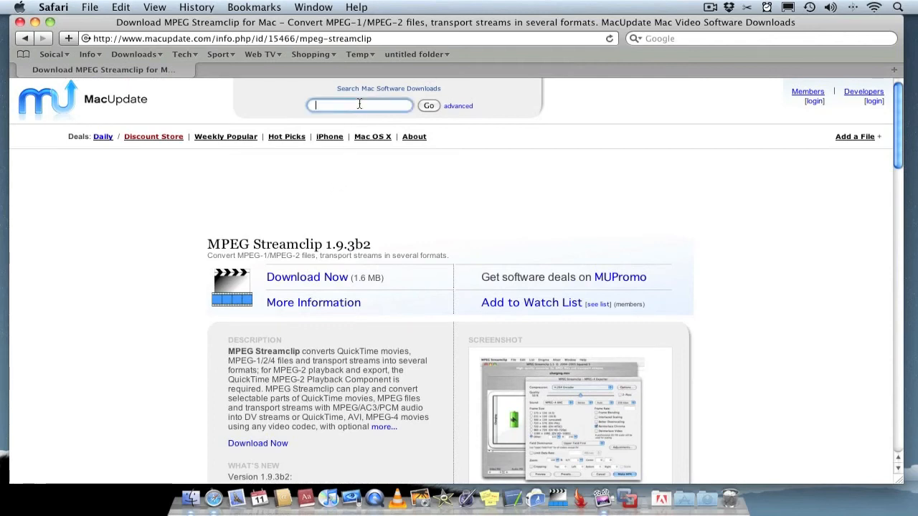
type("re")
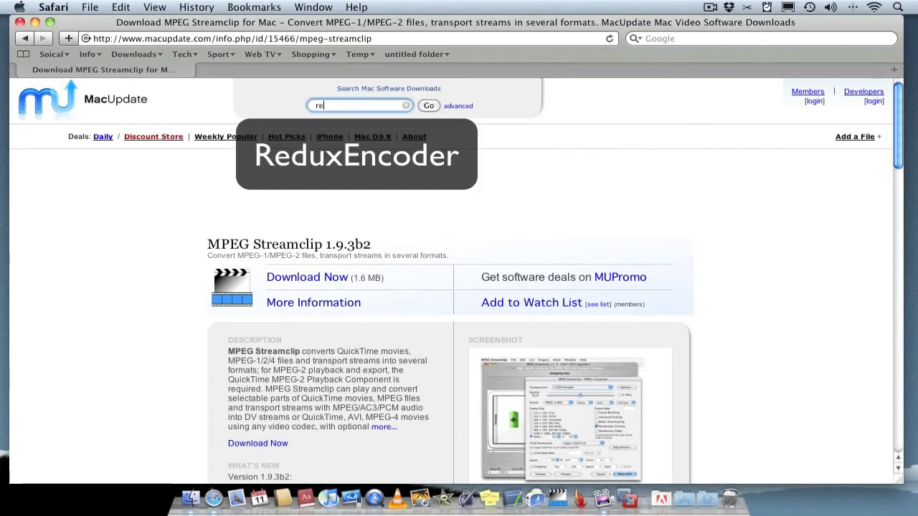
type("duxe")
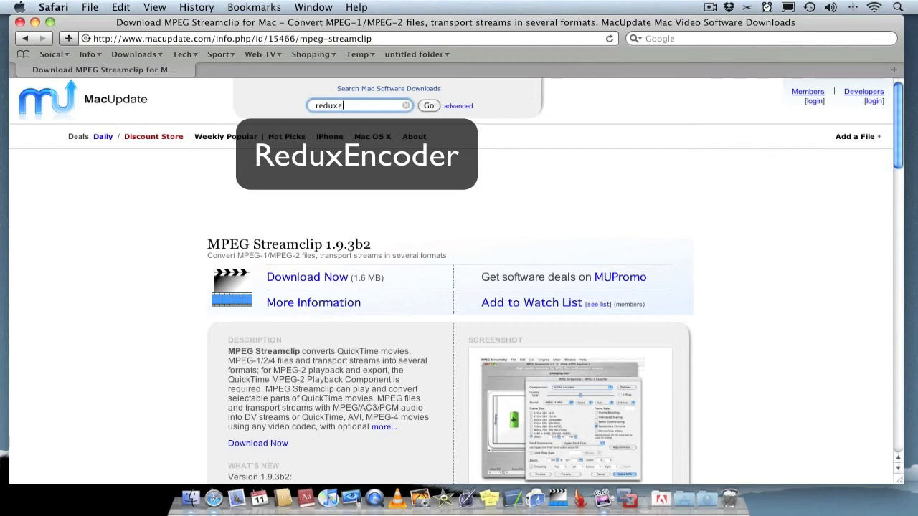
left_click(428, 105)
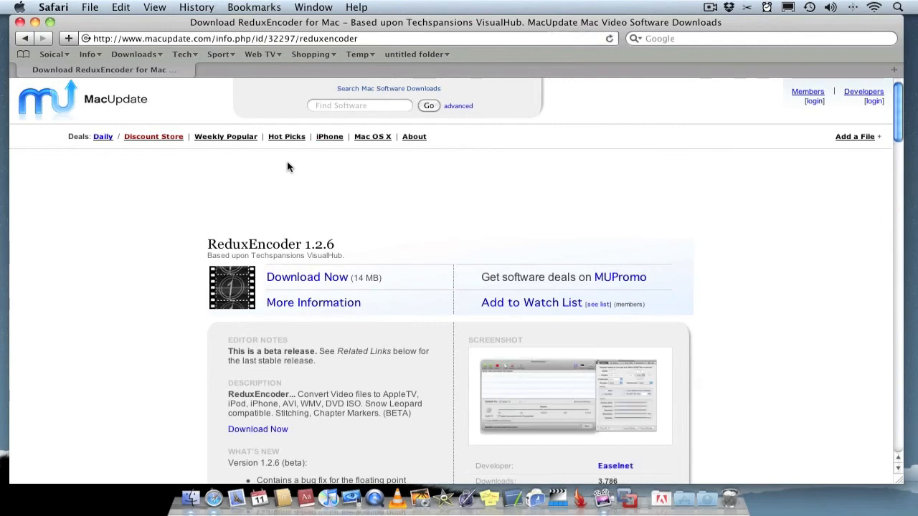
mouse_move(250, 228)
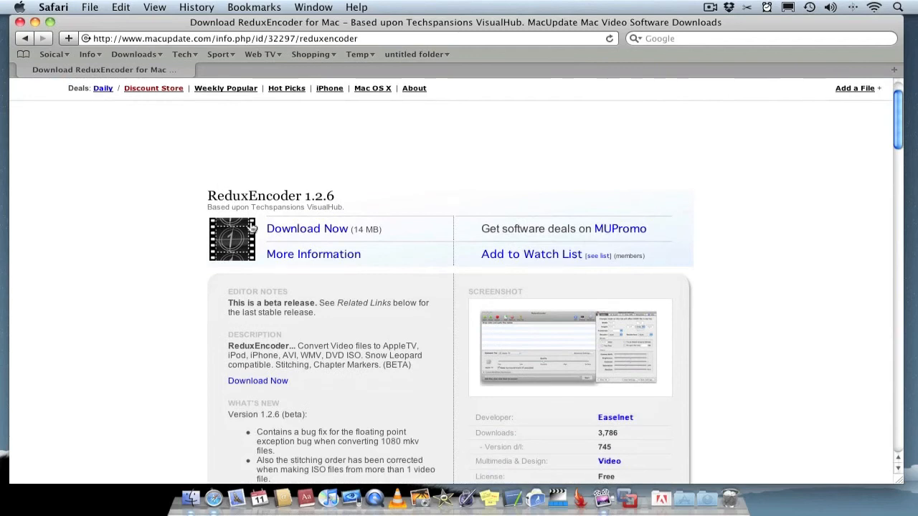
Scroll through ReduxEncoder's beta notes, free license and three-star rating.
scroll("down", 3)
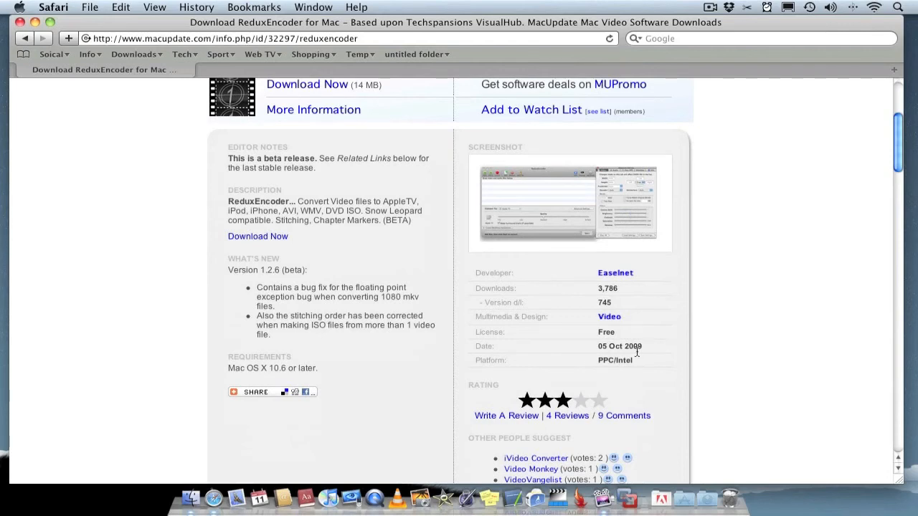
scroll("down", 3)
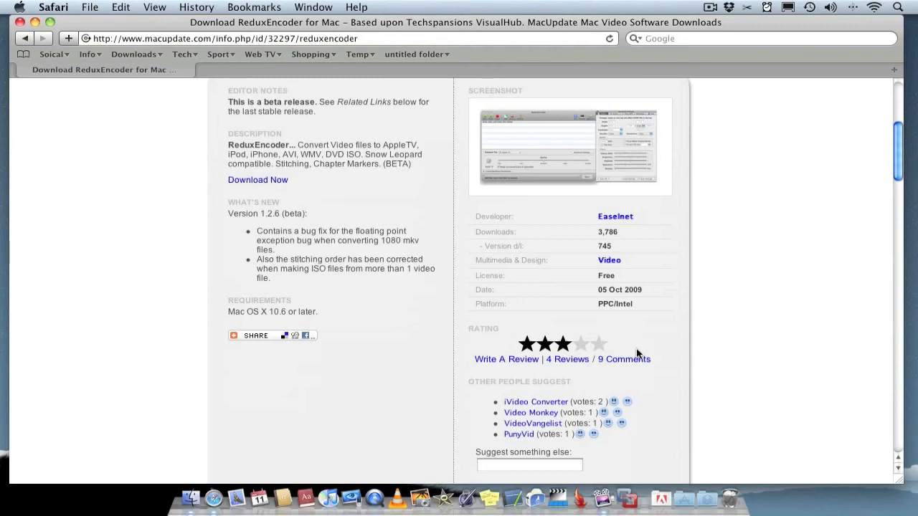
mouse_move(362, 284)
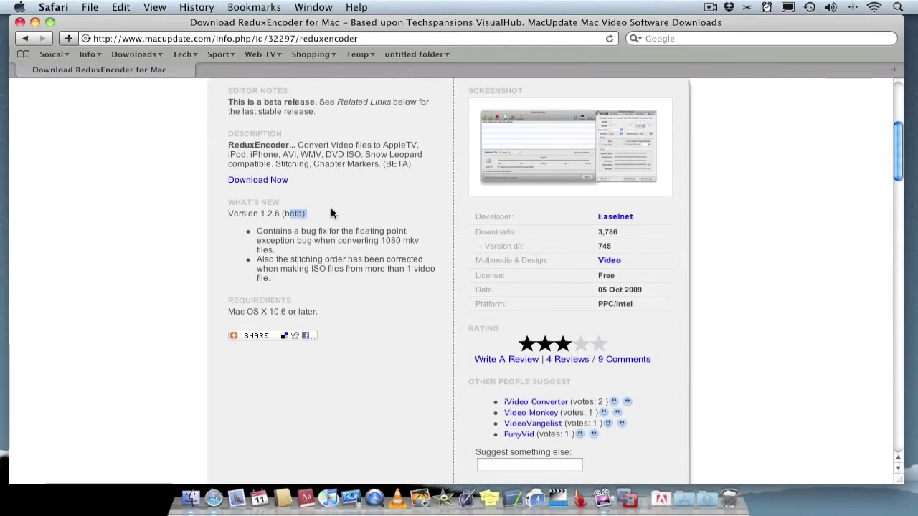
mouse_move(581, 331)
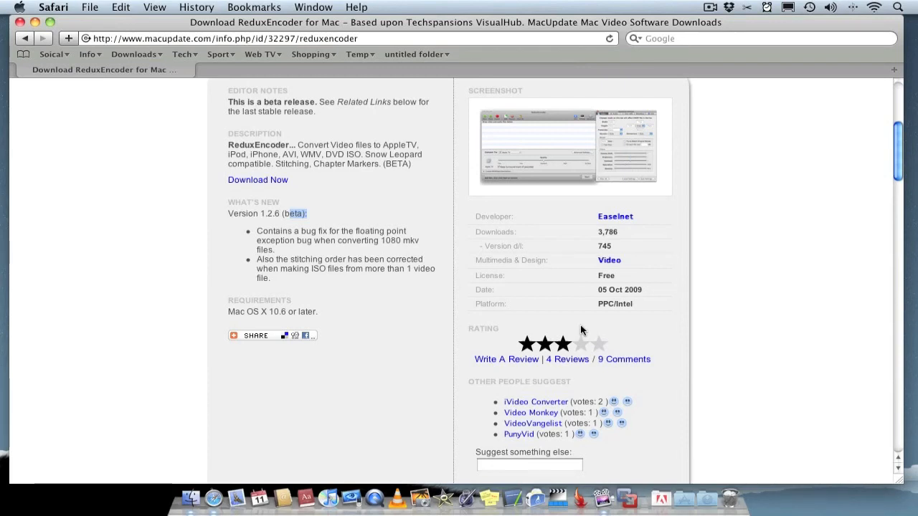
mouse_move(447, 297)
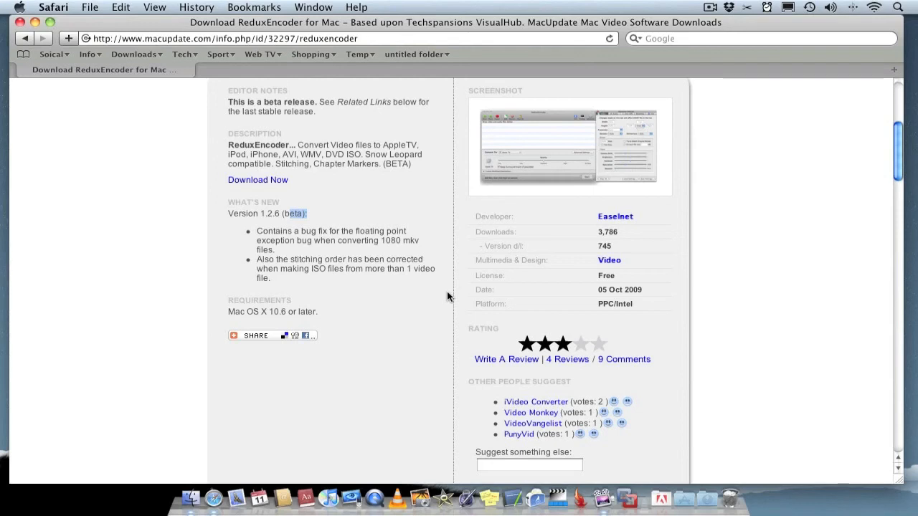
scroll("down", 3)
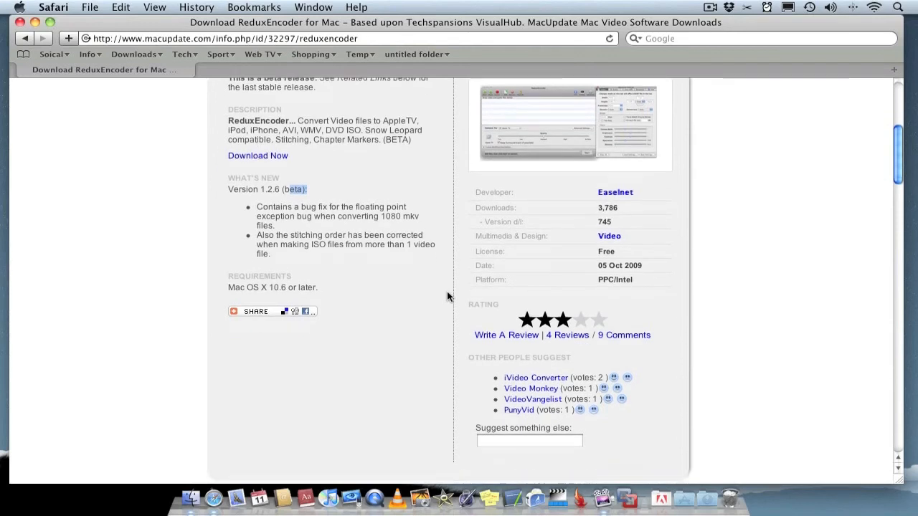
scroll("up", 3)
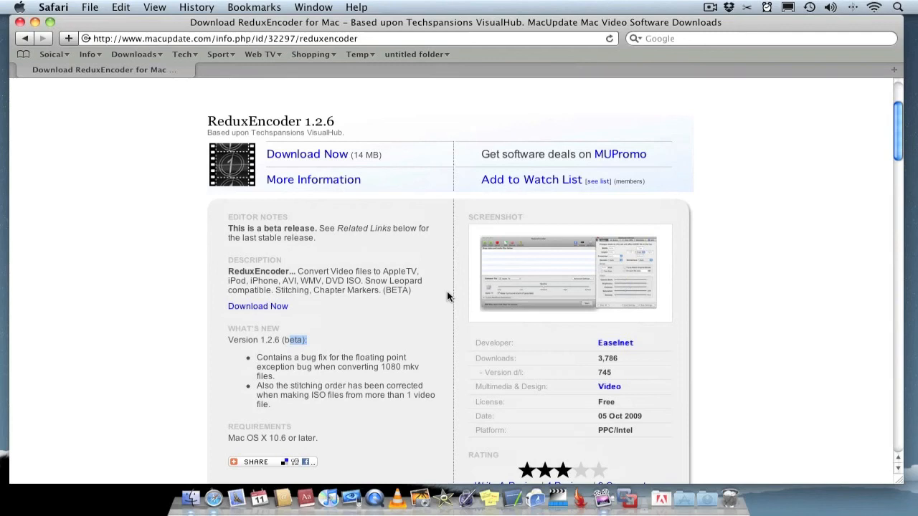
mouse_move(418, 281)
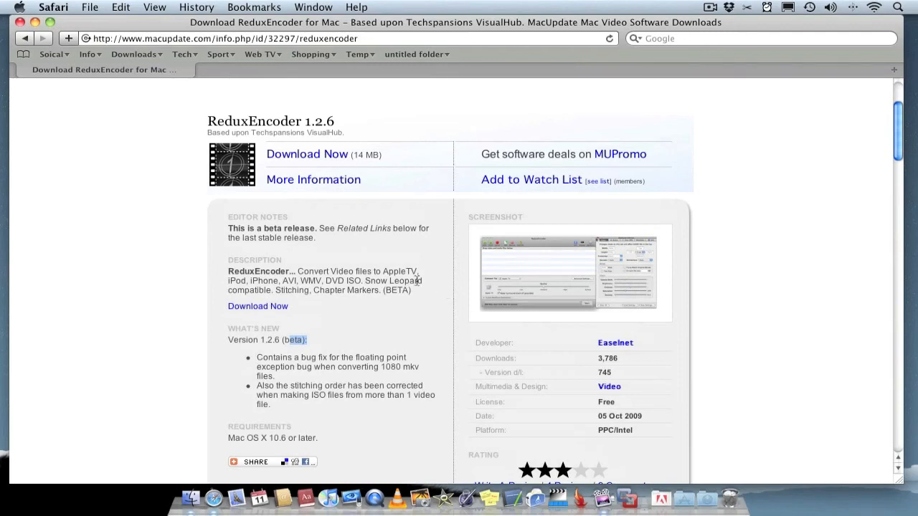
mouse_move(548, 459)
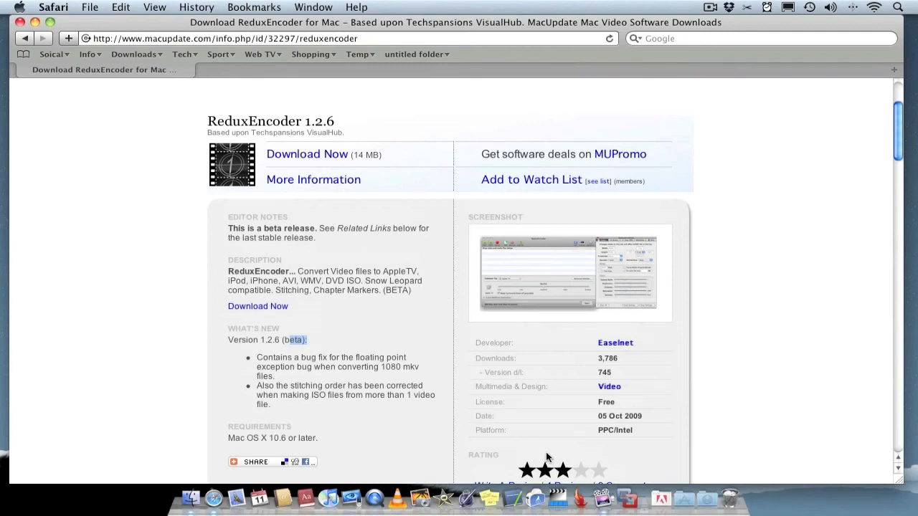
mouse_move(556, 495)
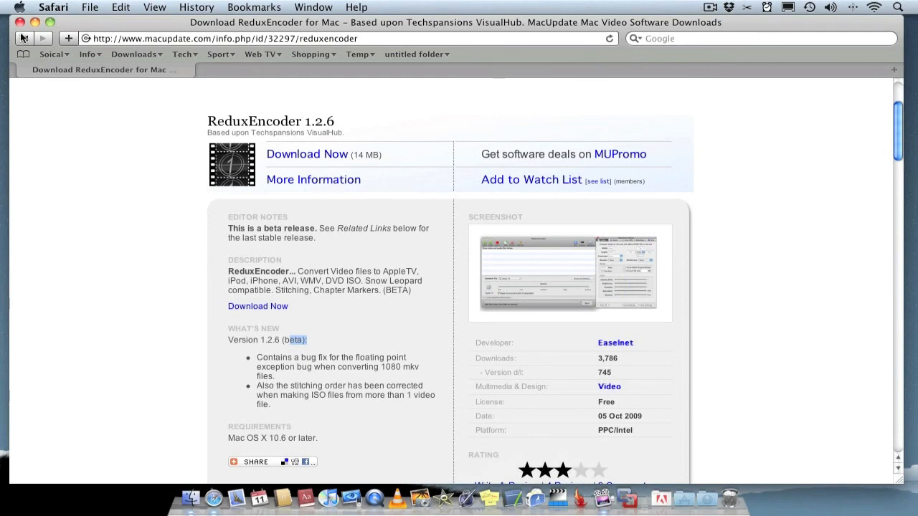
Close the Safari window to reveal the Finder desktop with Movie.avi and Temp.
left_click(19, 22)
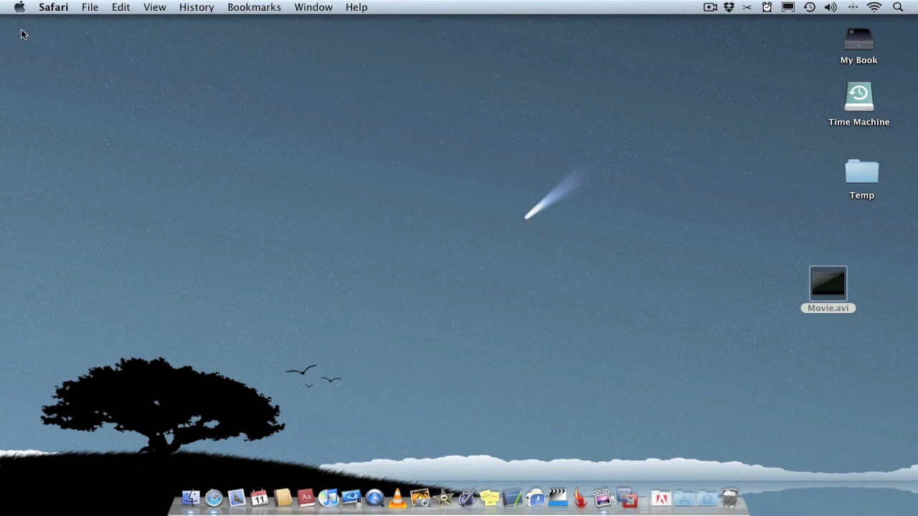
mouse_move(55, 64)
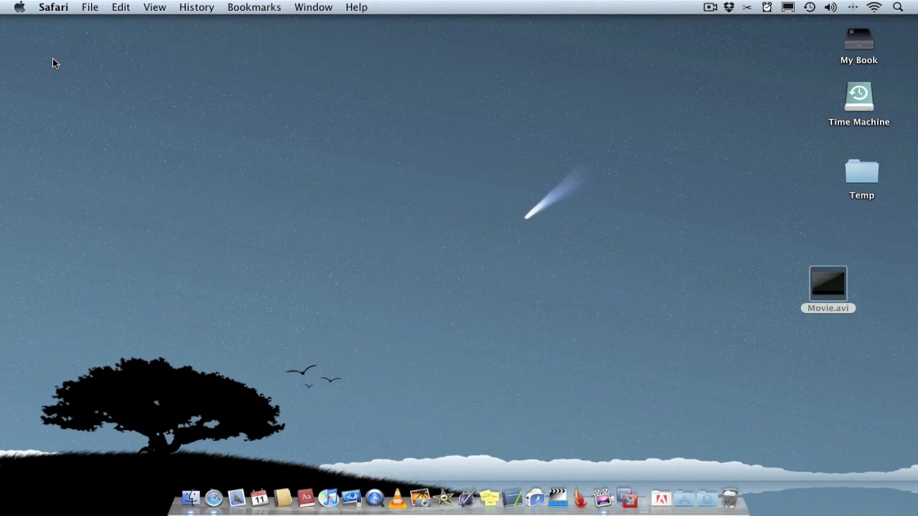
mouse_move(20, 86)
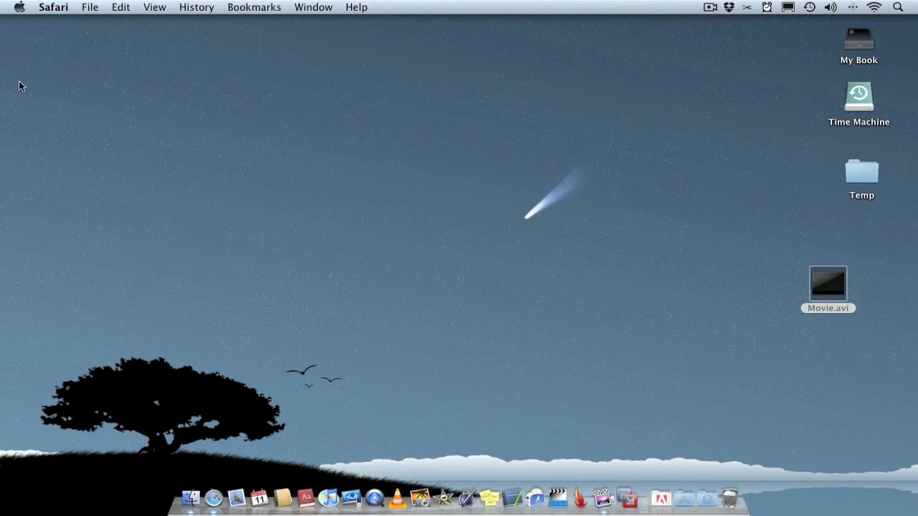